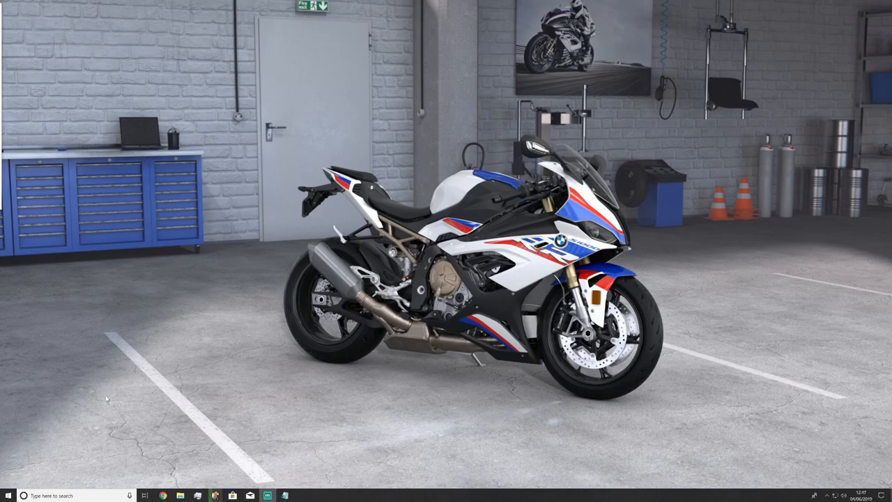
mouse_move(151, 471)
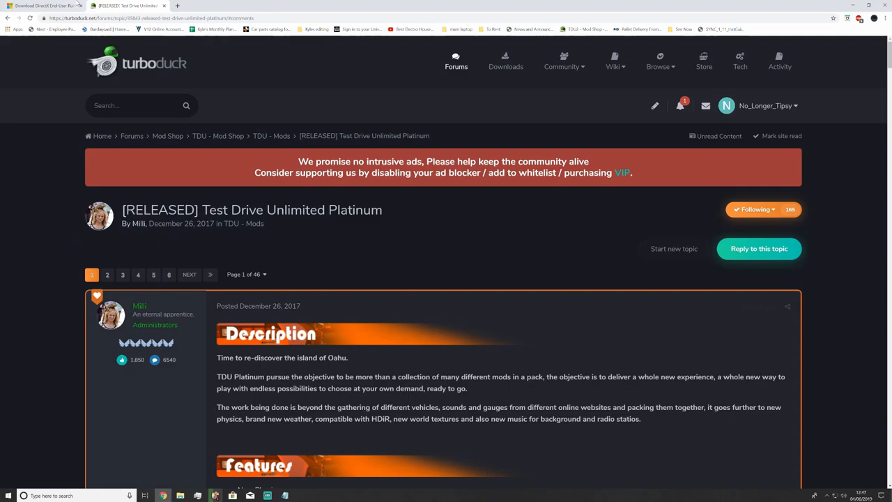
Switch to the DirectX End-User Runtime download page, scroll it, then move to the next tab
left_click(45, 6)
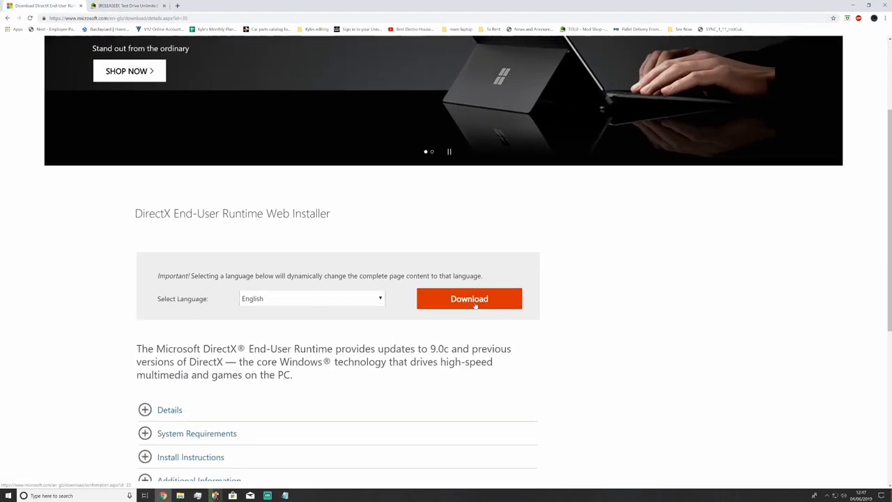
scroll("down", 3)
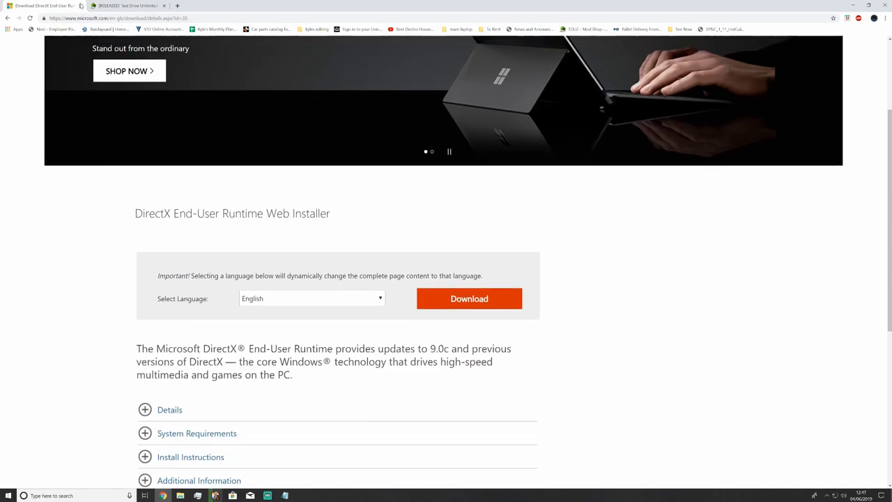
left_click(129, 6)
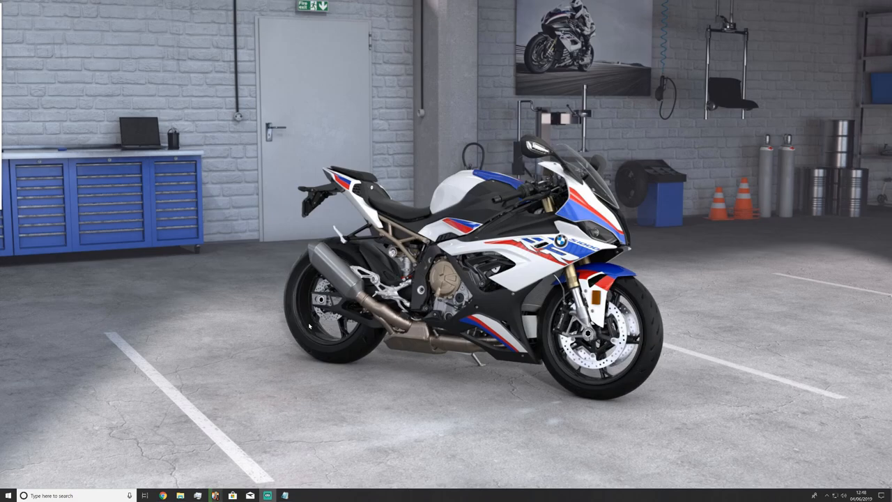
Check This PC for the TDU disc drive, then return to Downloads
left_click(179, 495)
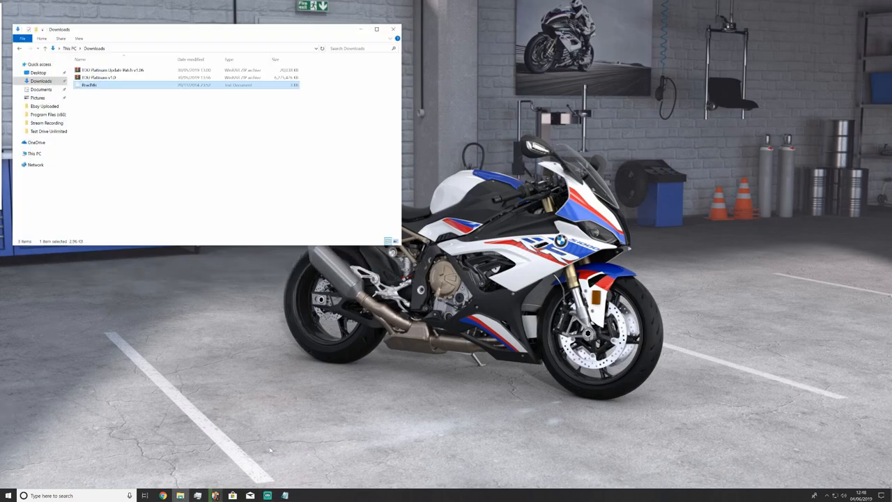
left_click(35, 153)
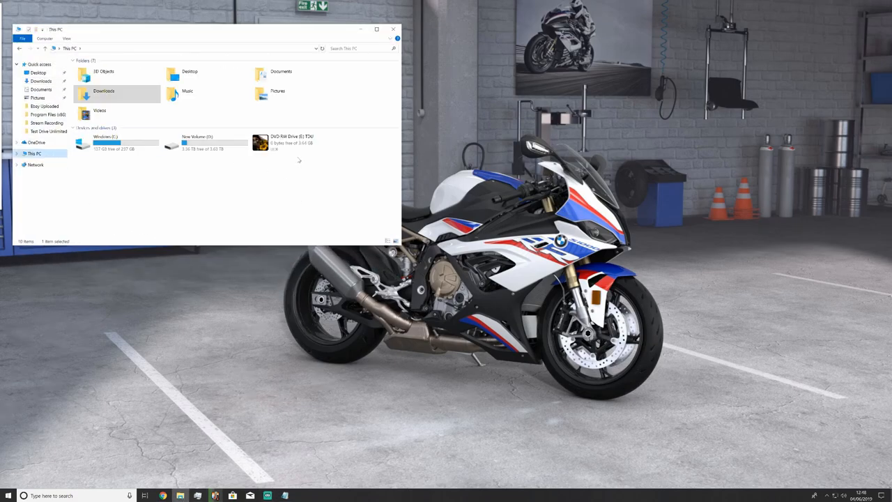
left_click(292, 142)
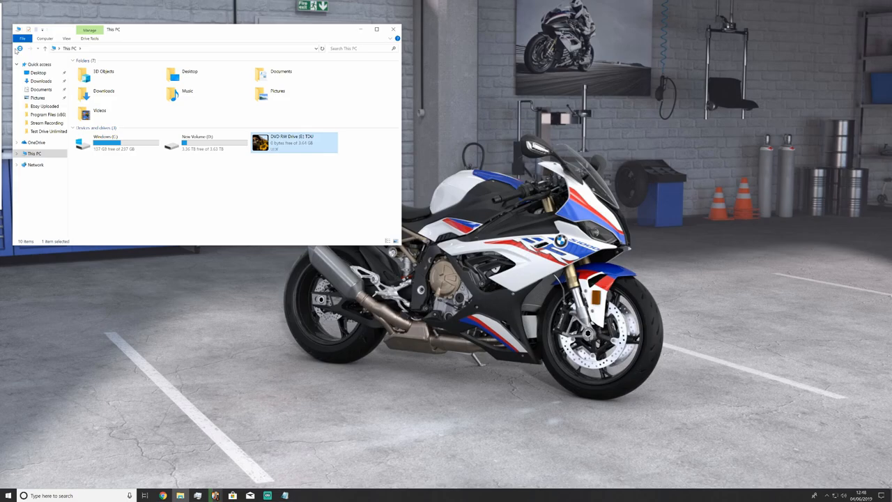
left_click(41, 80)
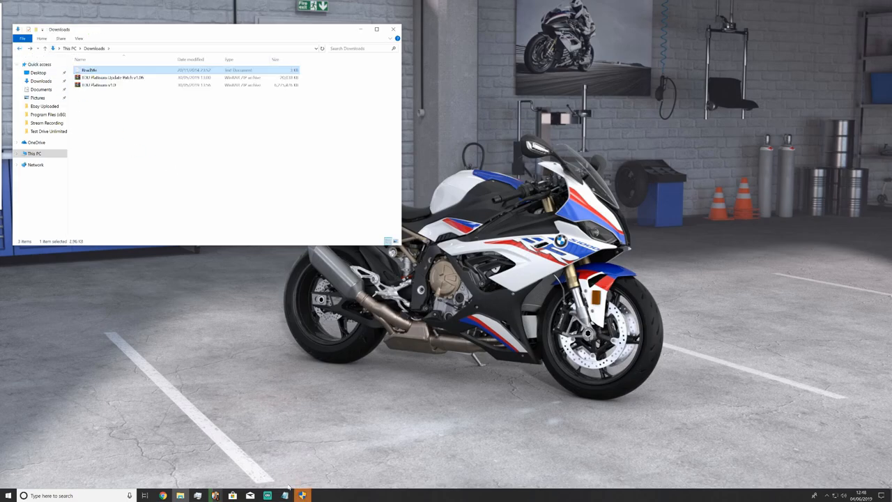
Launch the Test Drive Unlimited setup with English (United States) as setup language
double_click(91, 70)
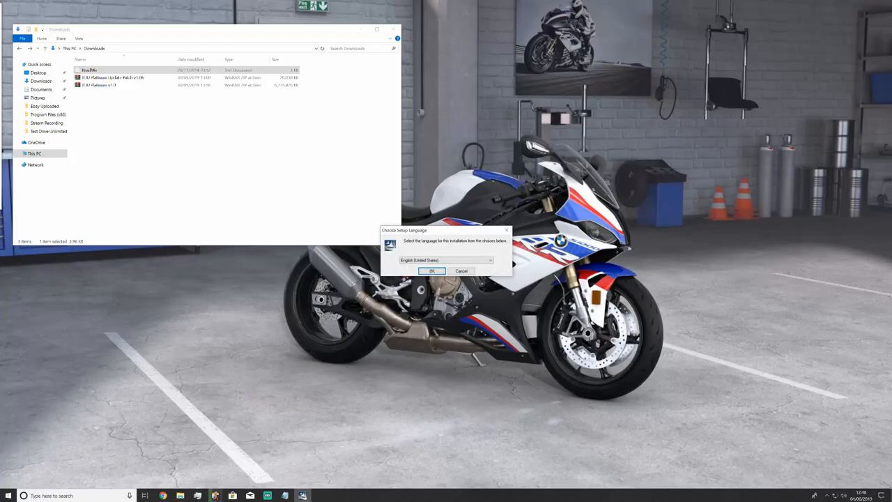
left_click(431, 271)
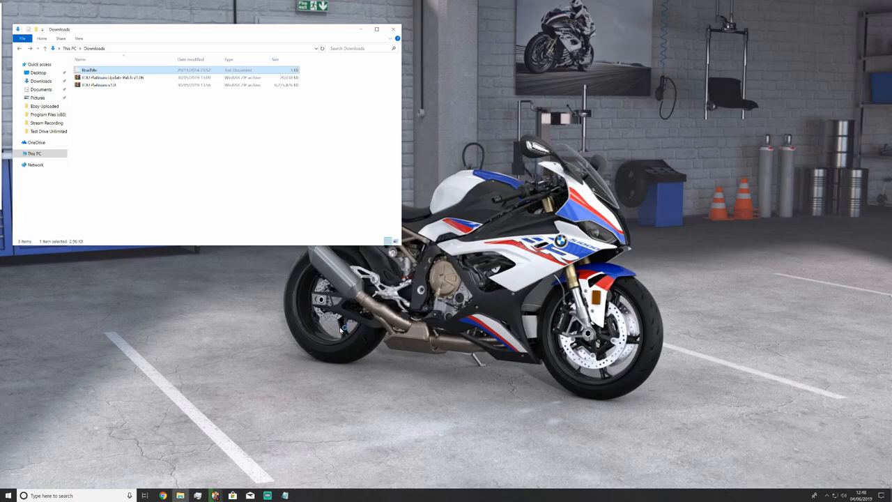
double_click(99, 84)
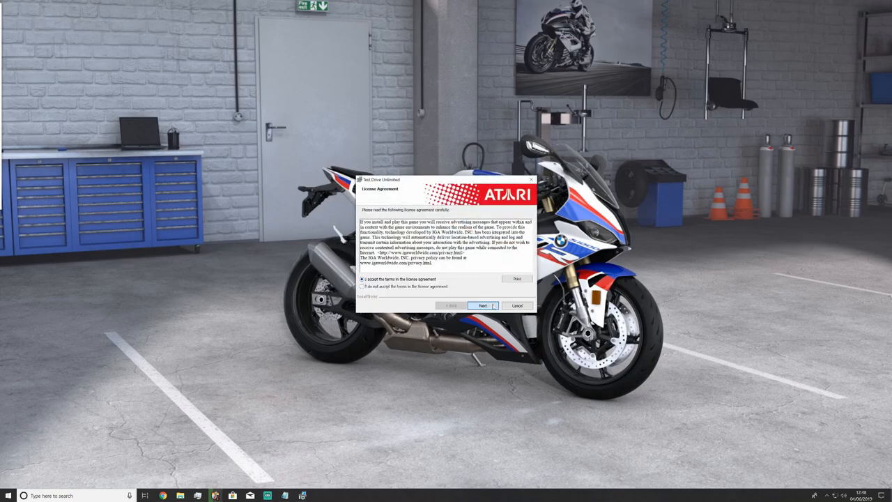
Accept the license terms to start installing Test Drive Unlimited, and open the Volume Mixer
left_click(483, 305)
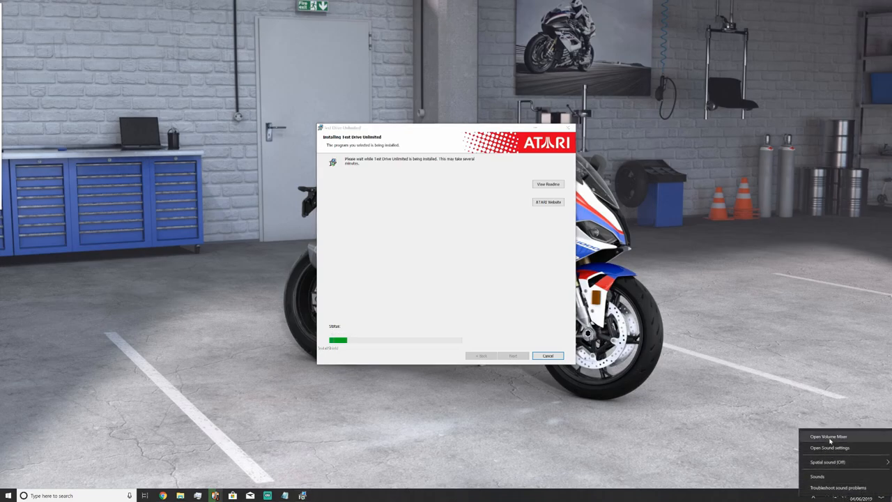
left_click(828, 436)
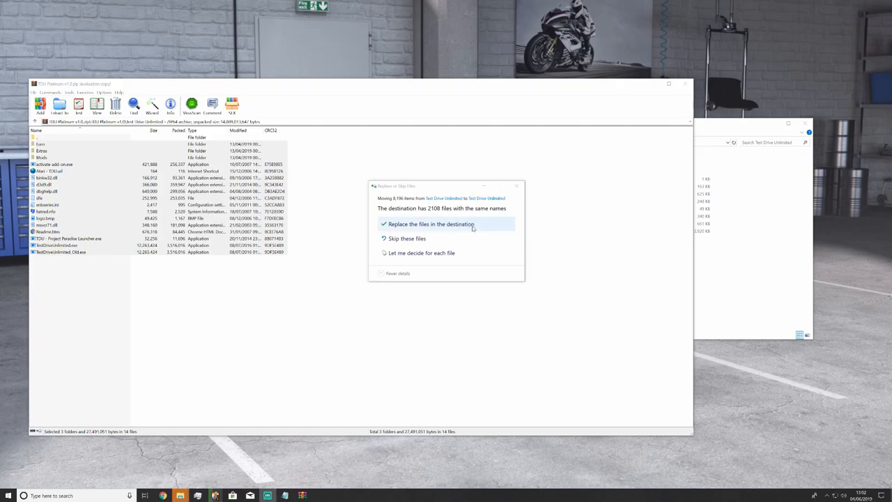
Replace all same-named files in the game folder with the archive's Test Drive Unlimited files
left_click(430, 224)
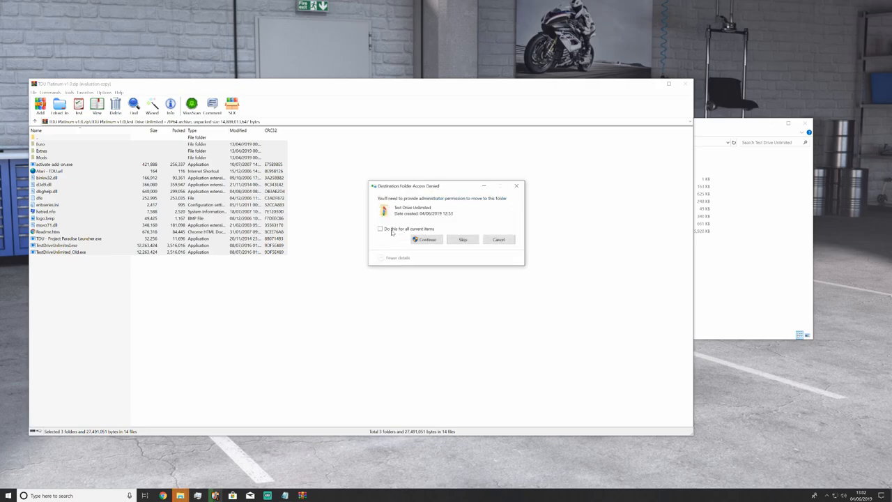
left_click(425, 239)
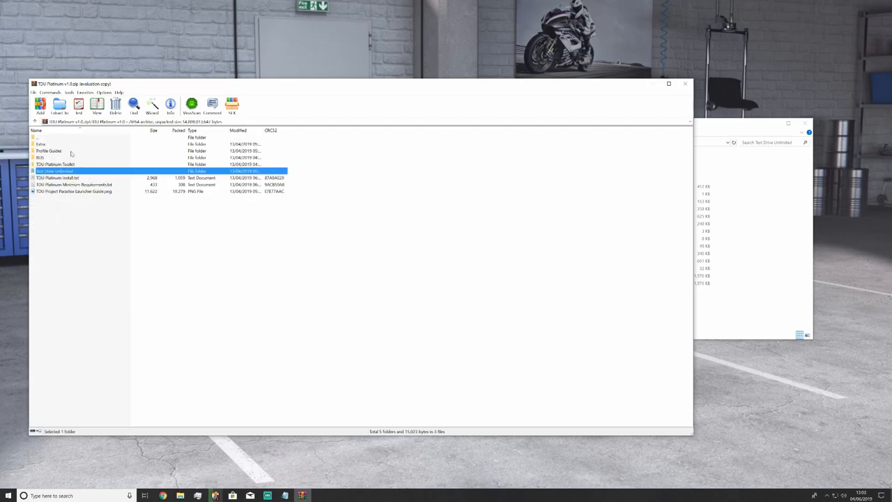
Open Extra > Multiple Prize Cars in the archive and read its Install.txt notes
double_click(54, 171)
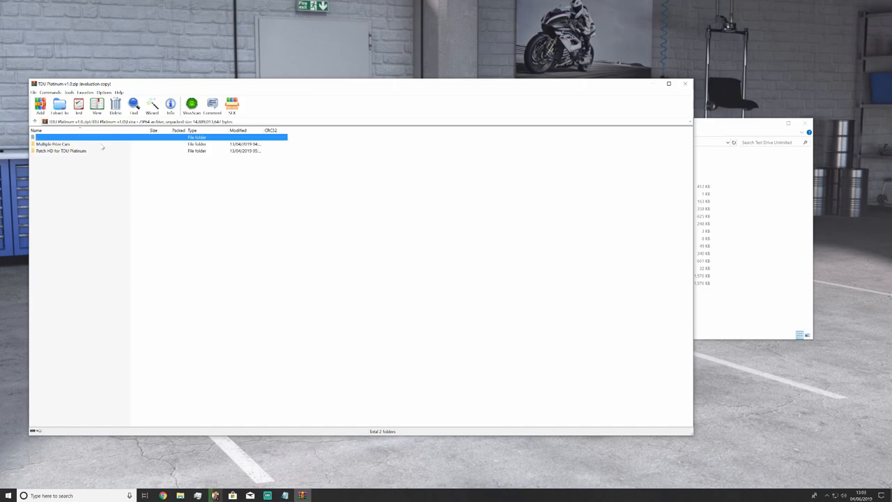
double_click(52, 144)
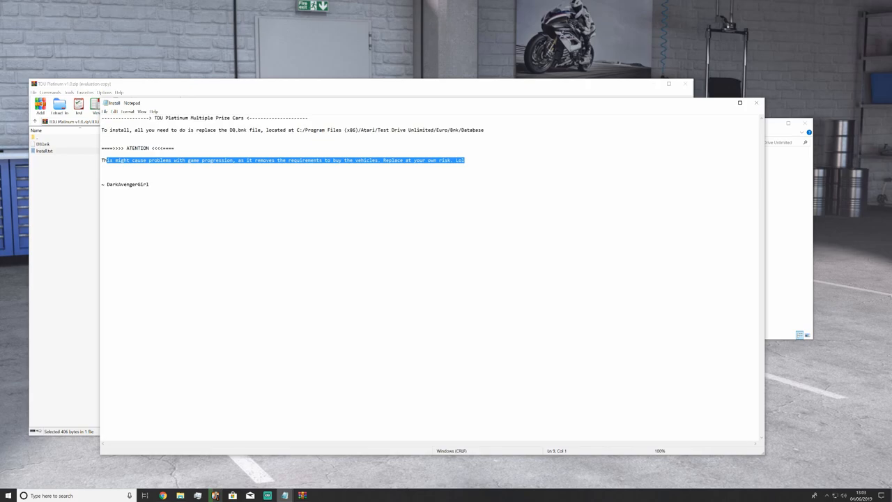
left_click(756, 102)
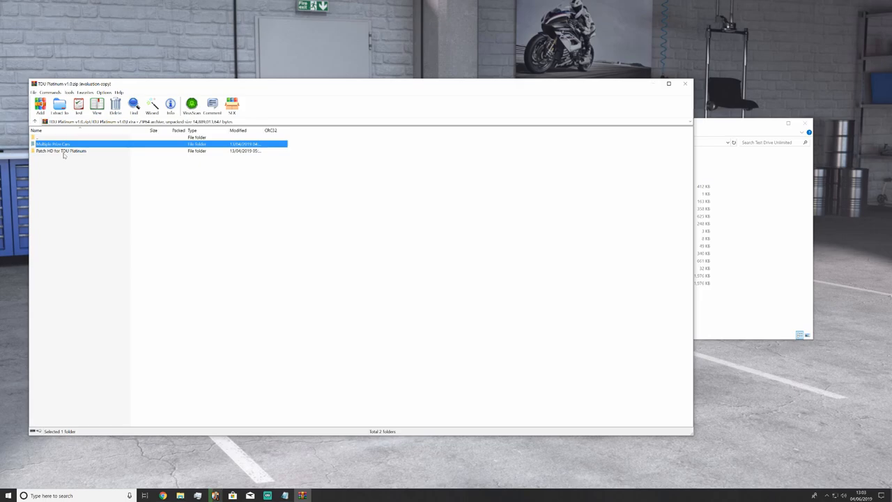
Open Patch HD for TDU Platinum and browse the HD 100, 300, 500, Unlimited and SD options
double_click(61, 150)
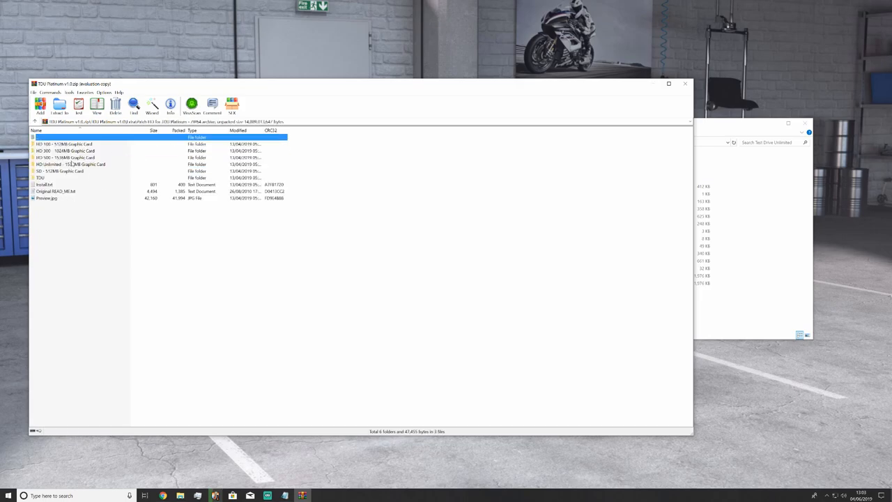
left_click(66, 150)
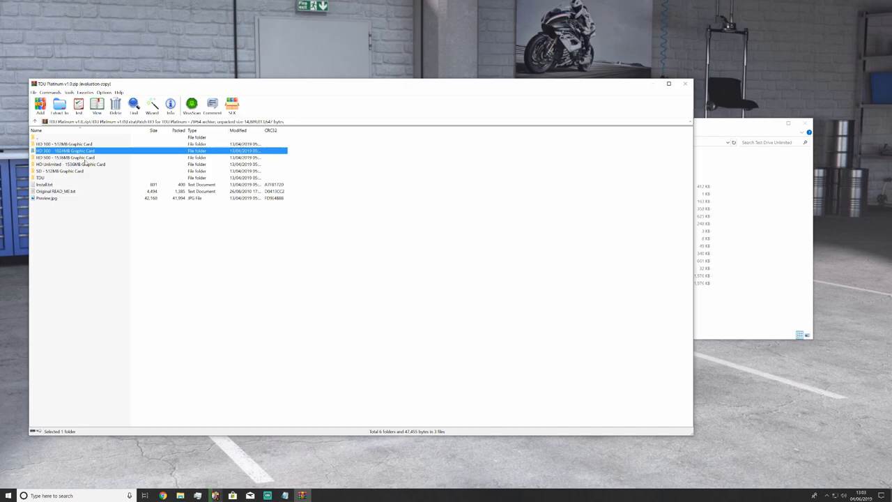
left_click(84, 157)
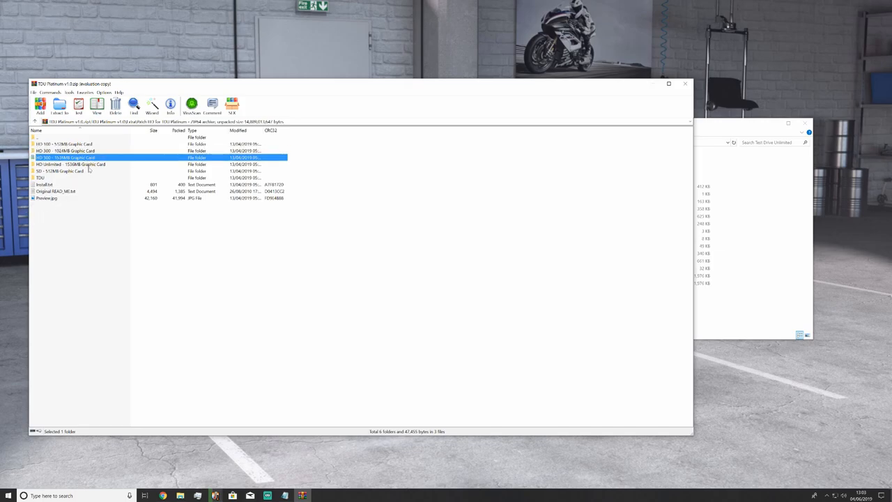
left_click(83, 164)
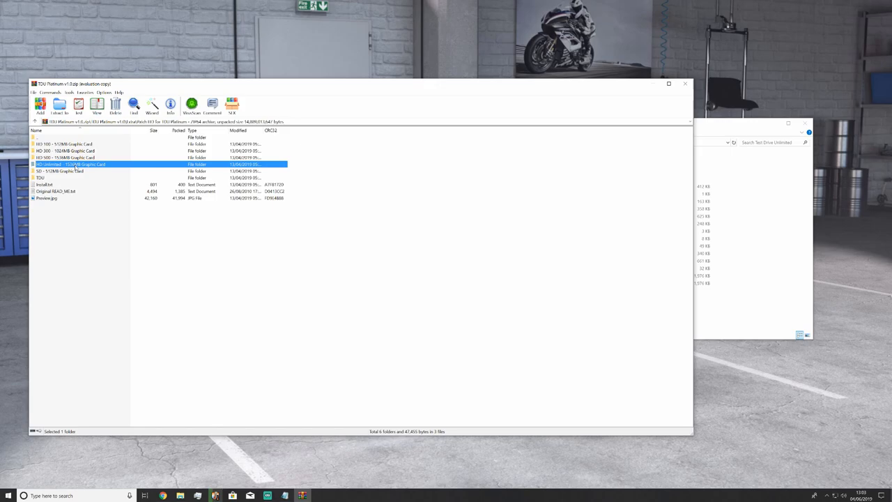
left_click(62, 171)
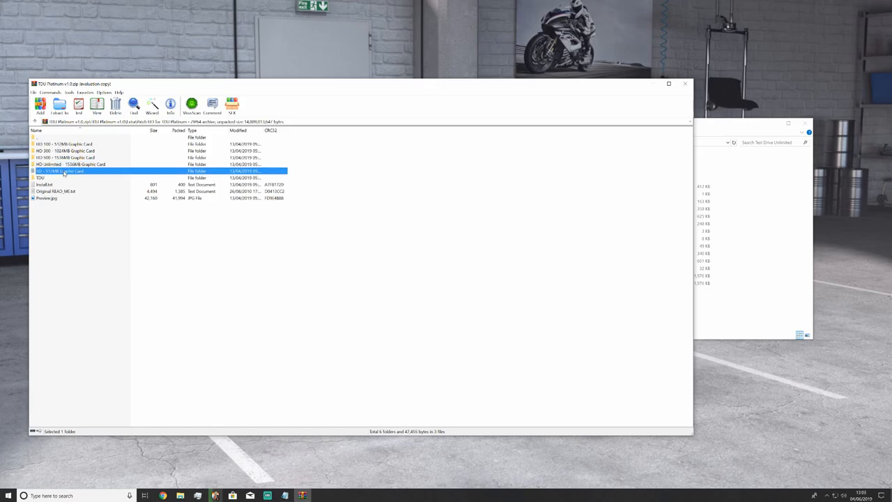
left_click(62, 144)
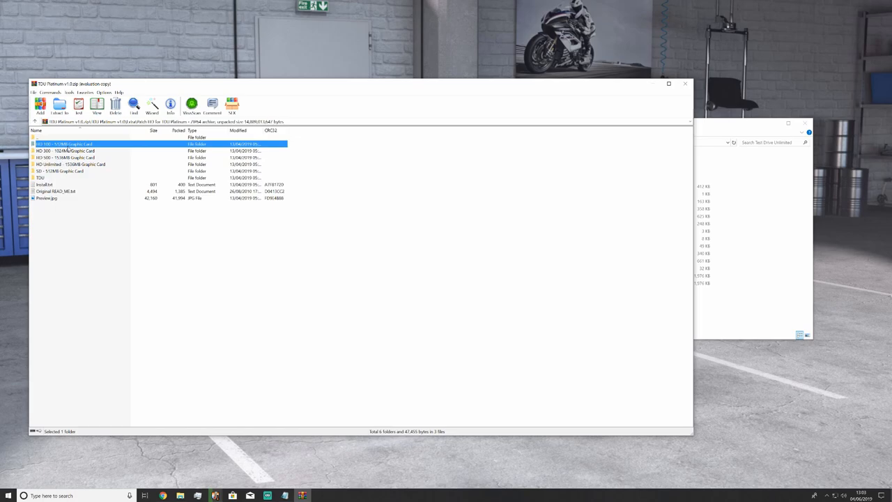
left_click(67, 157)
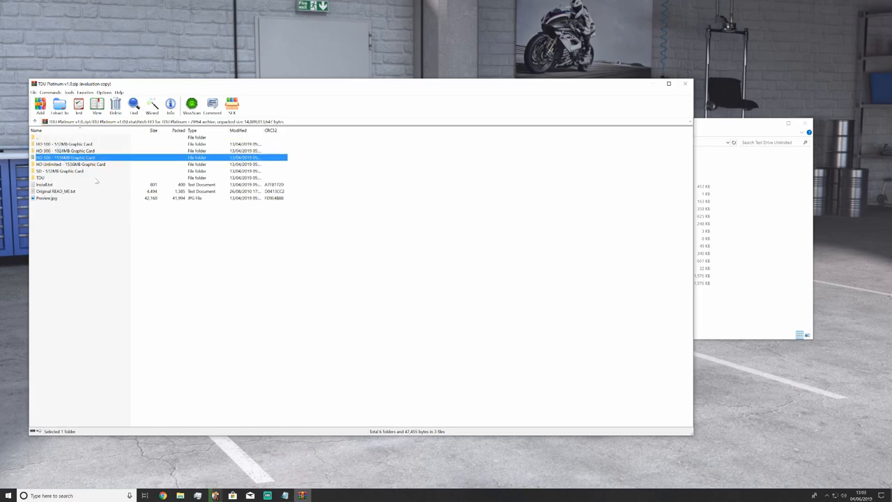
mouse_move(52, 185)
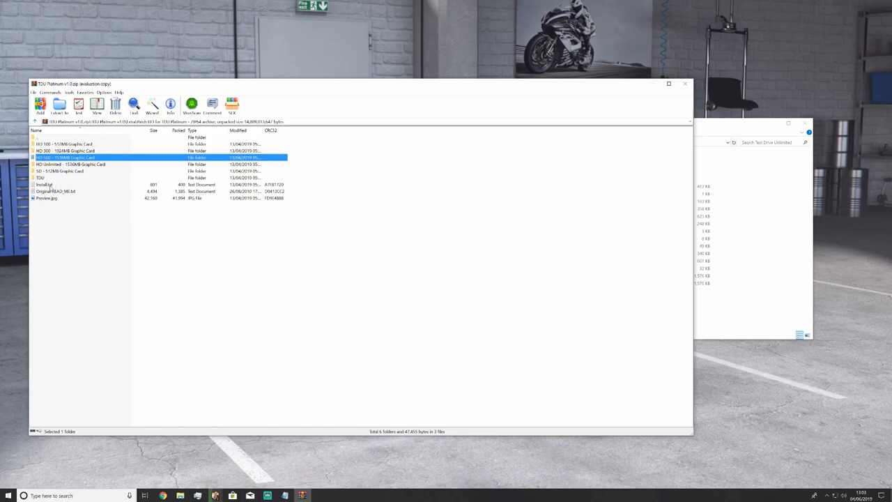
Read the install notes and replace both CommonWorld .bnk files in Euro\Bnk\Level\Hawai
double_click(44, 190)
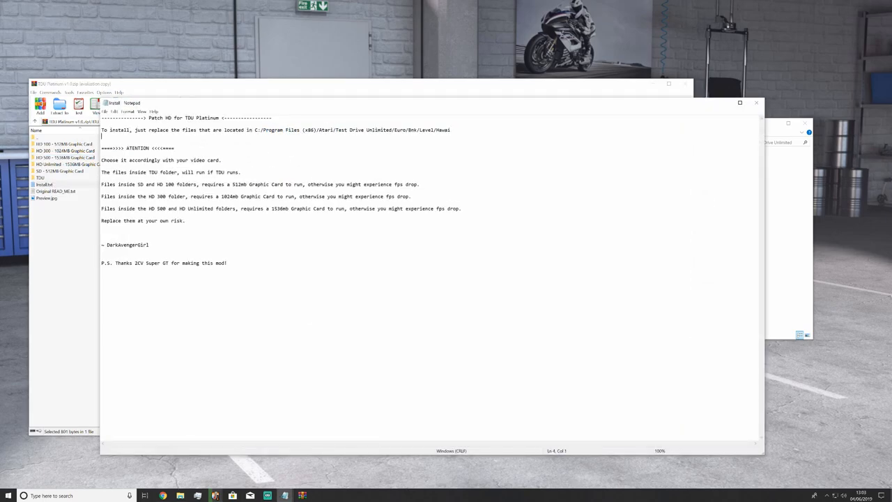
left_click_drag(268, 130, 451, 130)
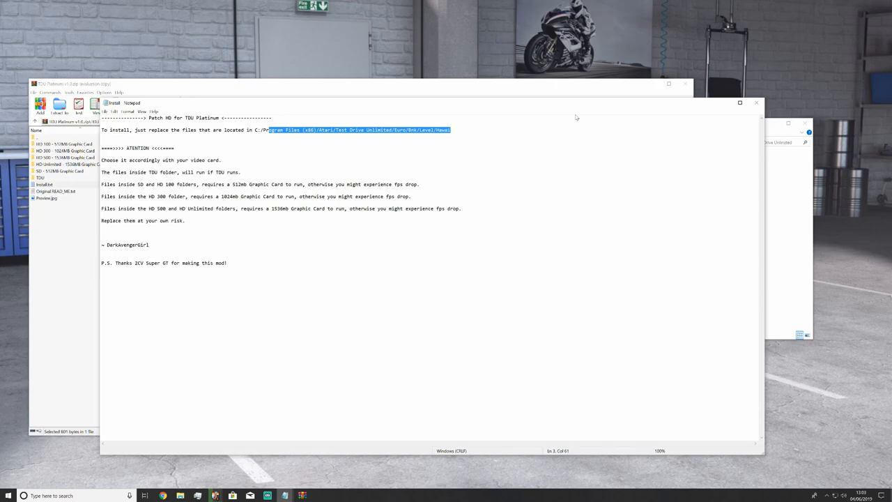
left_click(756, 103)
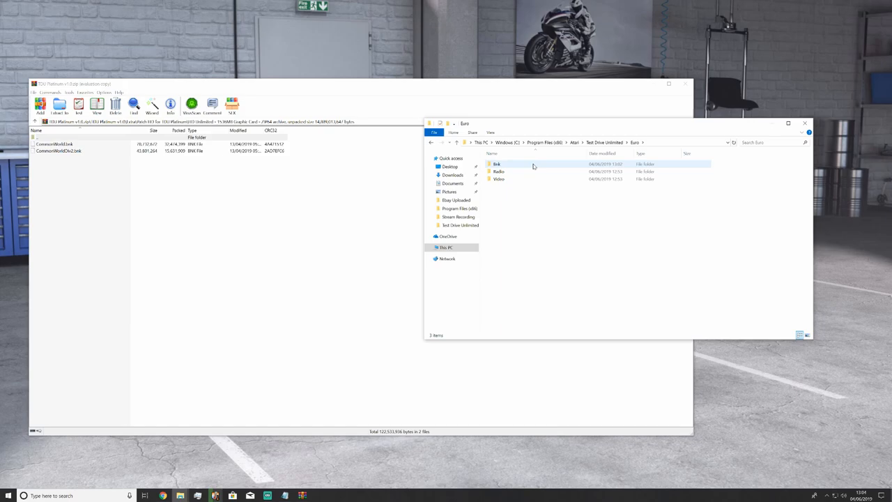
double_click(496, 164)
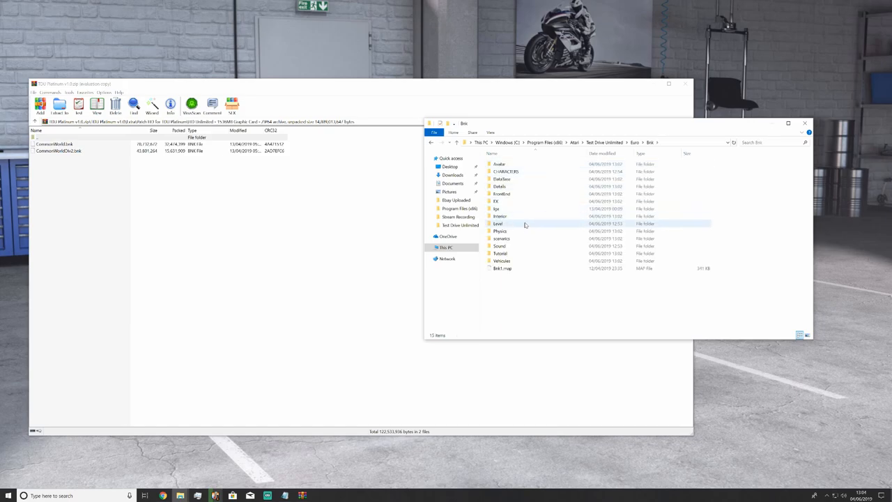
double_click(498, 223)
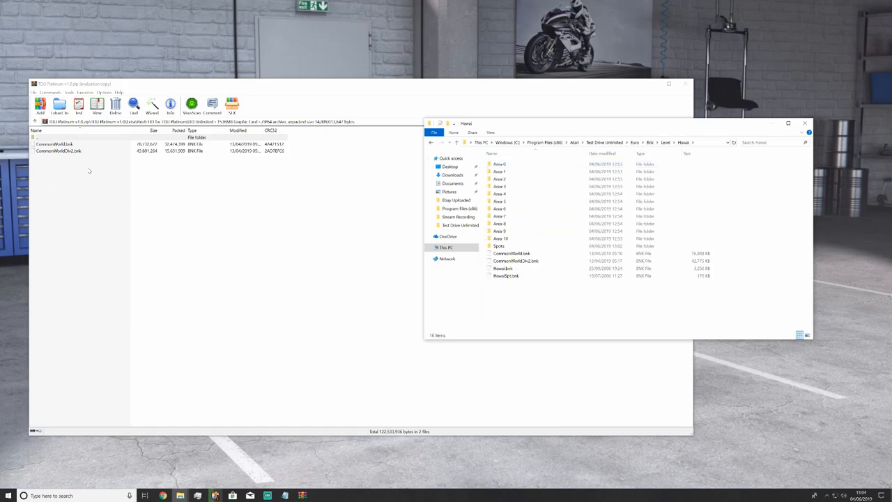
left_click(59, 106)
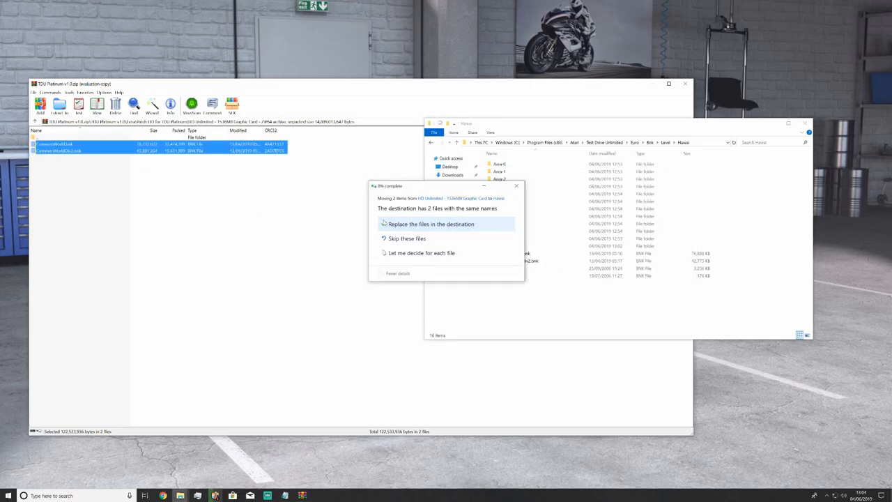
left_click(430, 224)
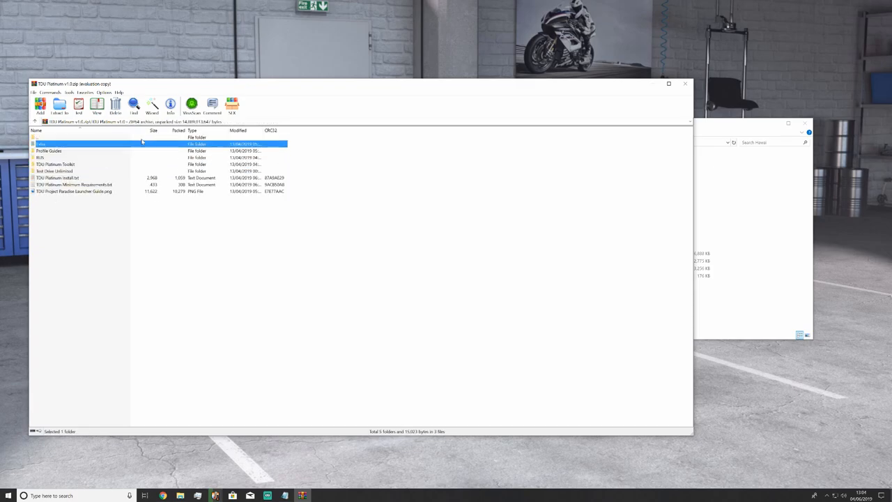
double_click(49, 150)
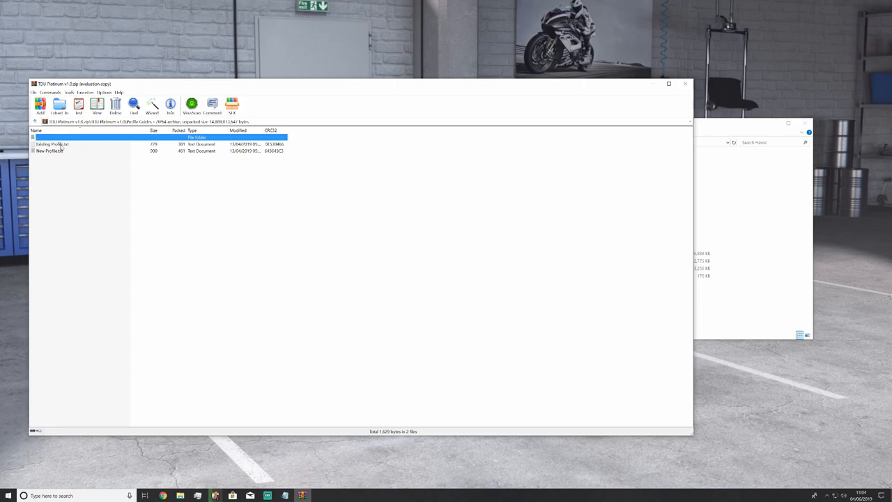
left_click(76, 144)
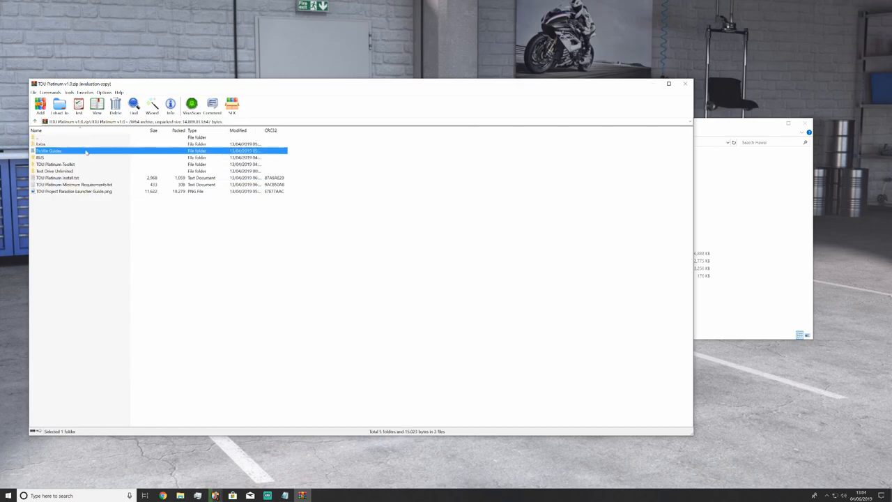
mouse_move(101, 168)
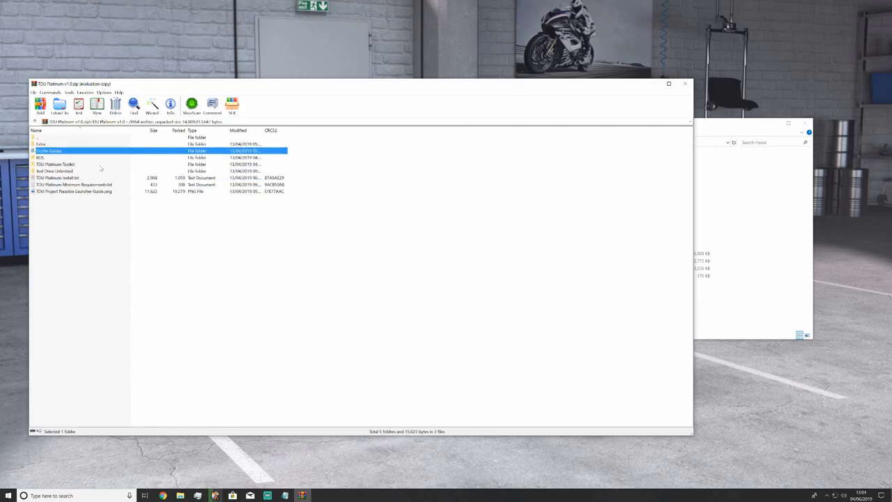
double_click(49, 151)
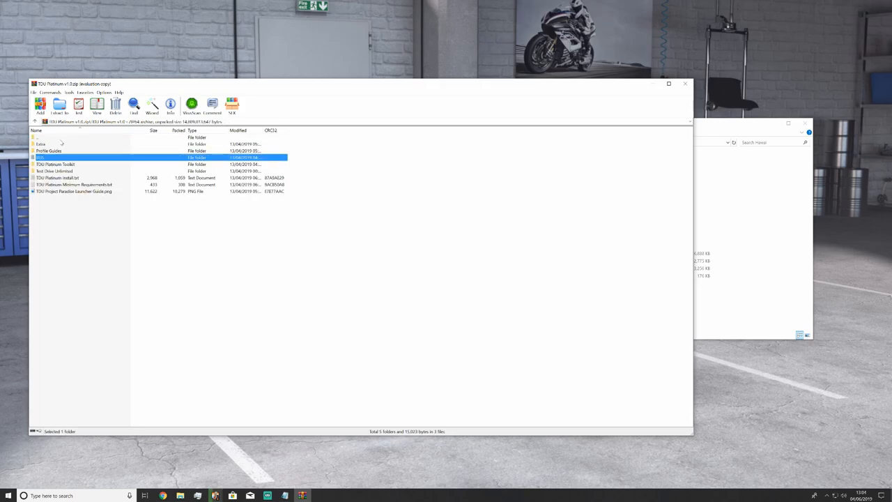
double_click(56, 156)
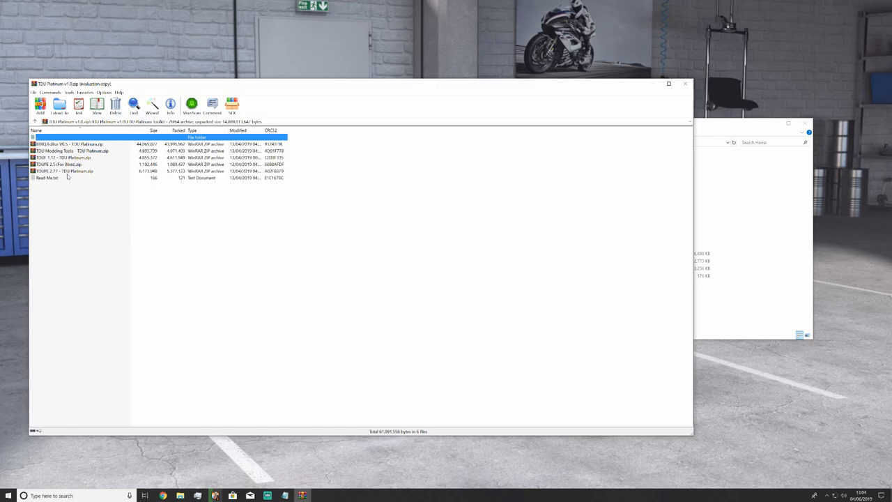
left_click(47, 178)
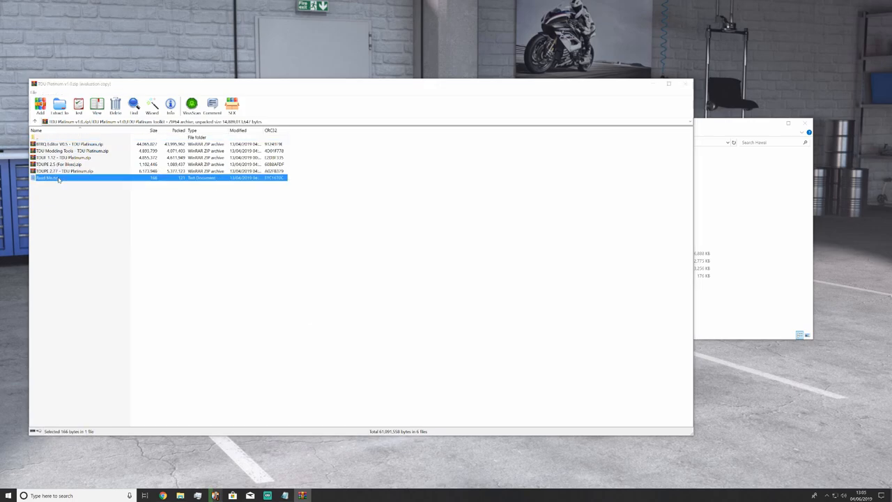
double_click(47, 177)
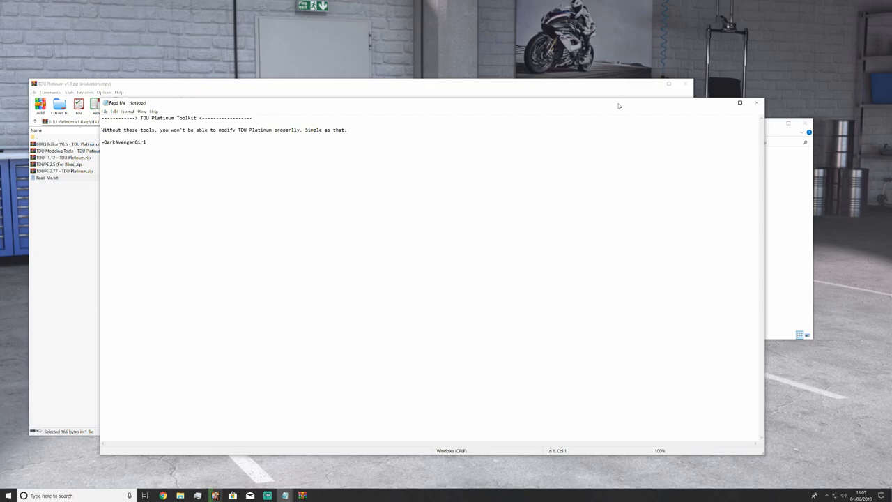
left_click(756, 103)
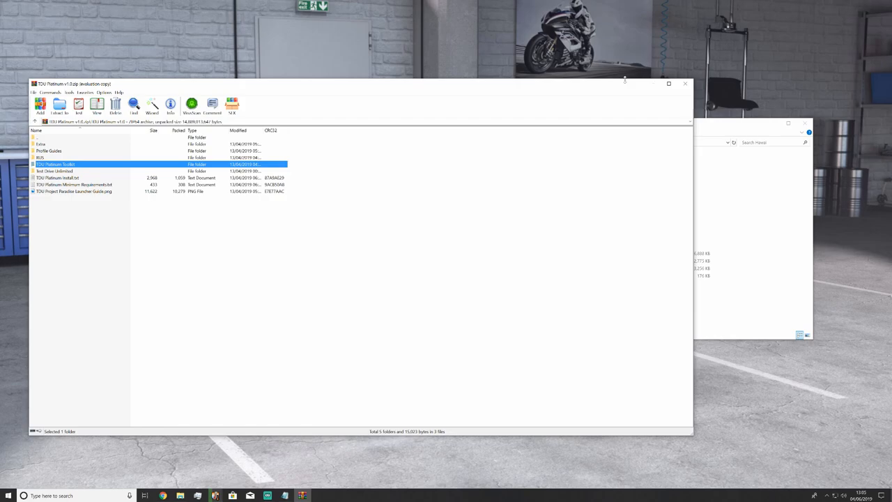
mouse_move(685, 84)
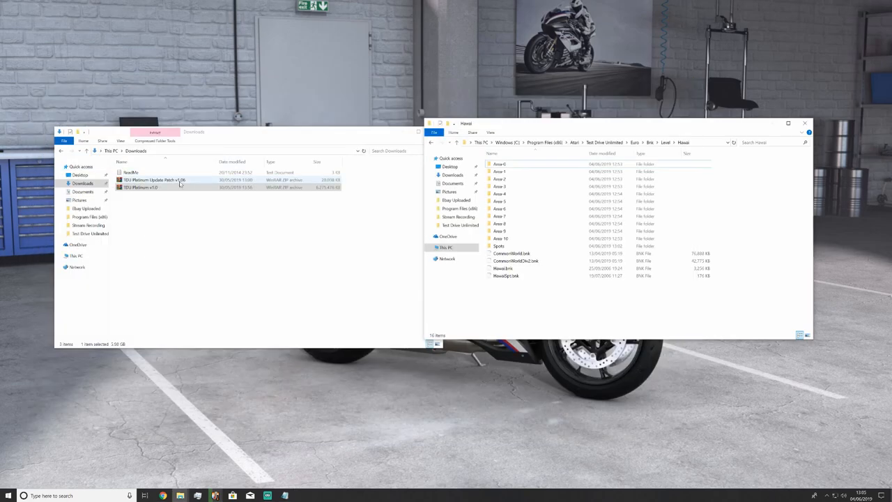
Open the Update Patch v1.06 archive and replace 21 same-named files in Test Drive Unlimited
double_click(153, 179)
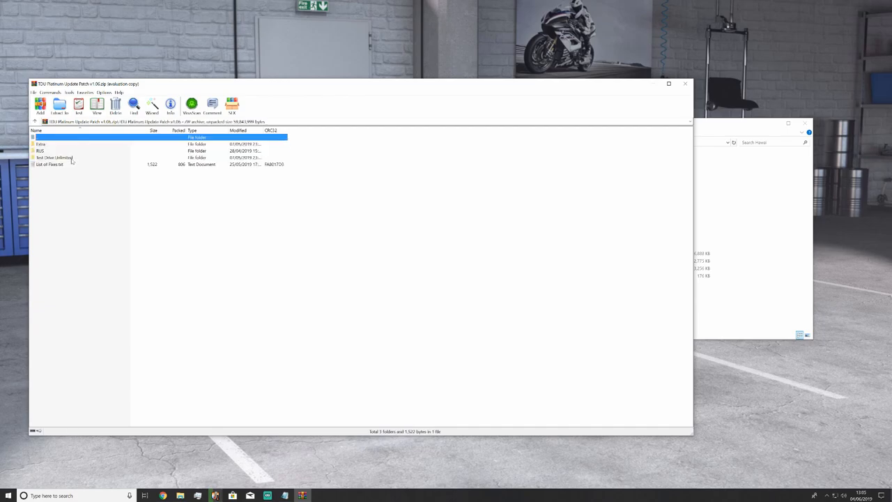
double_click(56, 158)
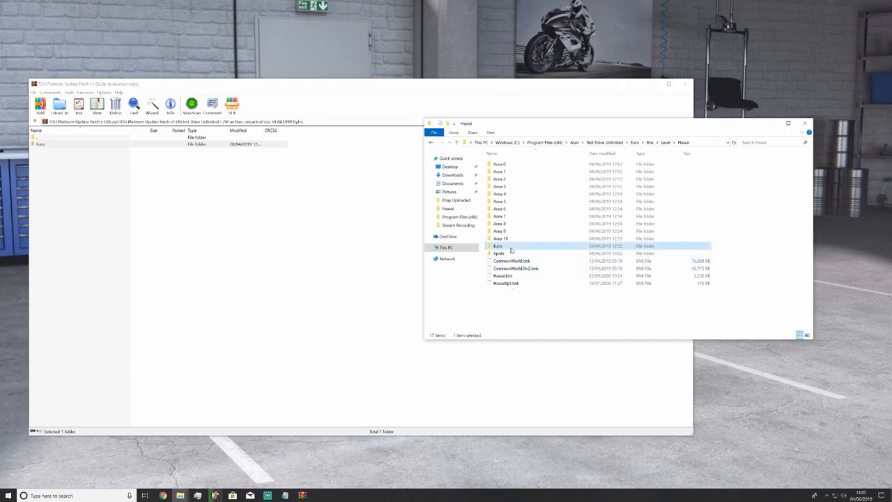
left_click(431, 142)
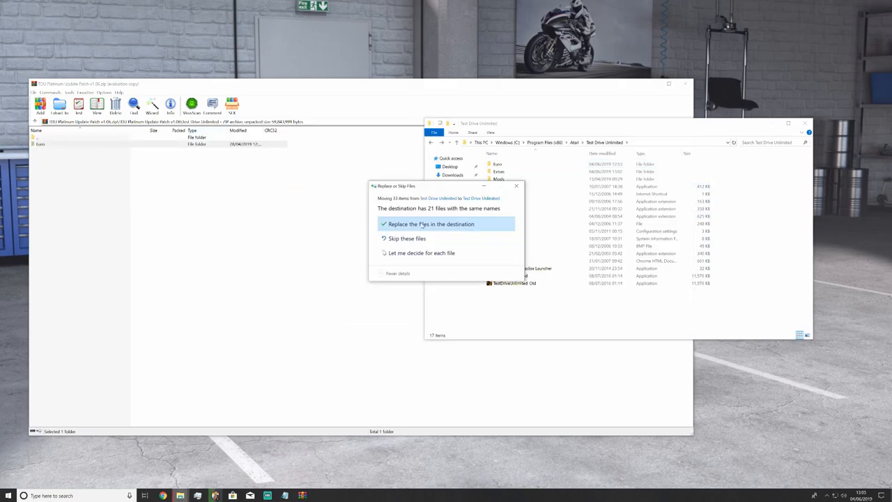
left_click(431, 223)
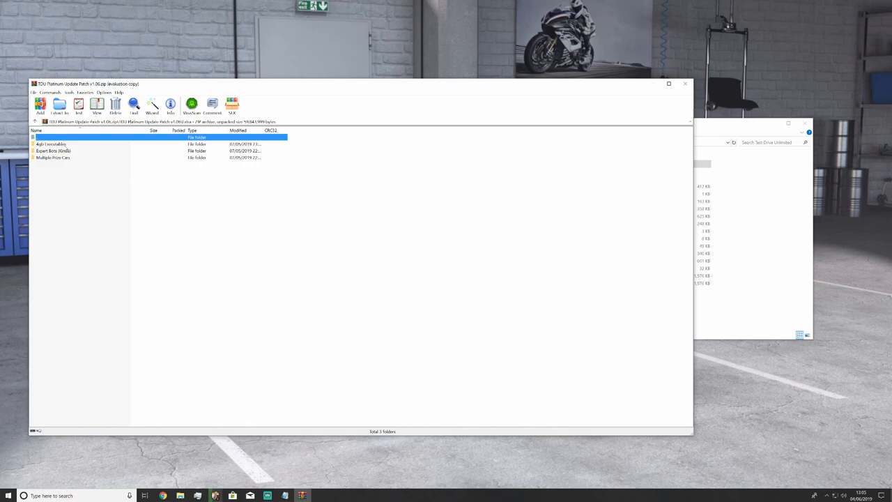
mouse_move(69, 152)
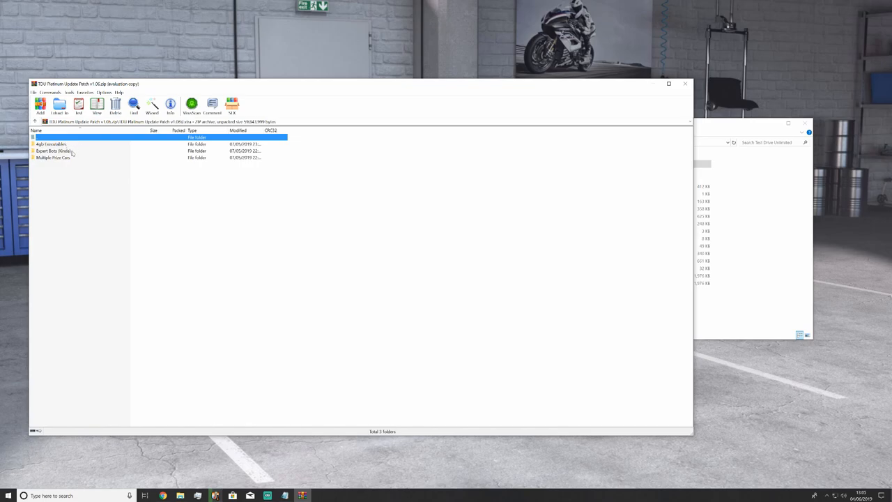
Open the patch's Expert Bots folder and read Install.txt about replacing AIBotPers.xml
left_click(77, 157)
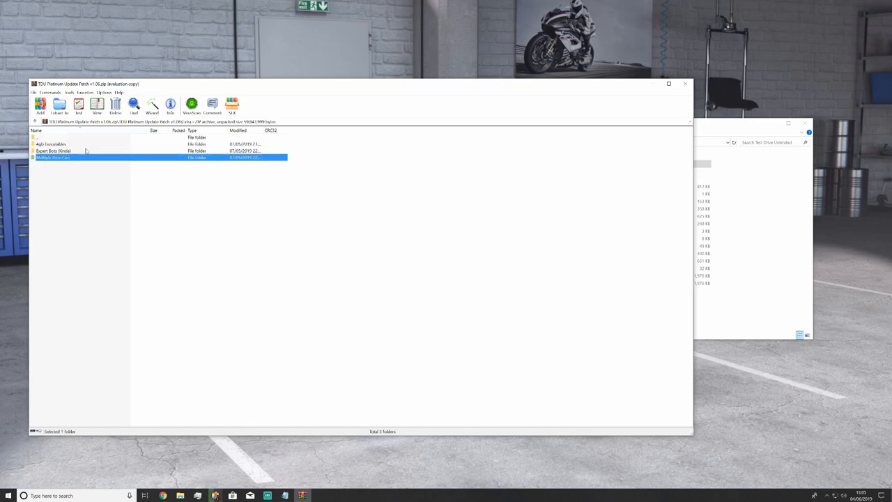
mouse_move(69, 144)
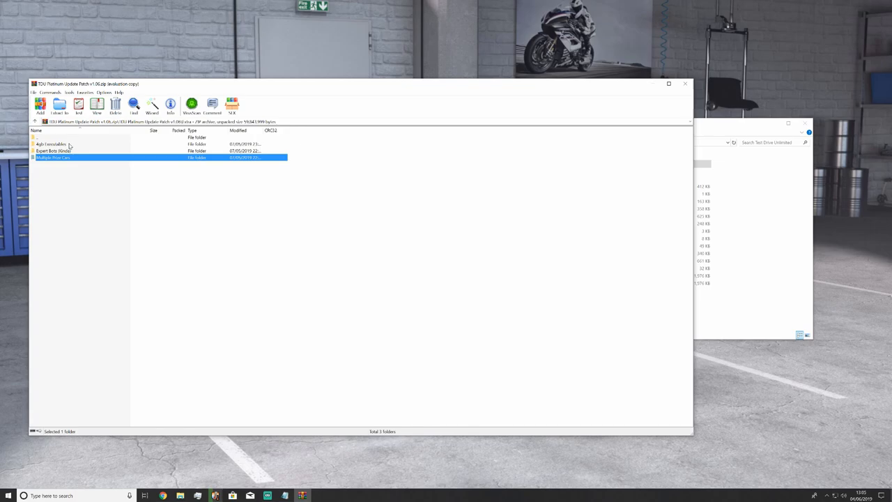
double_click(50, 144)
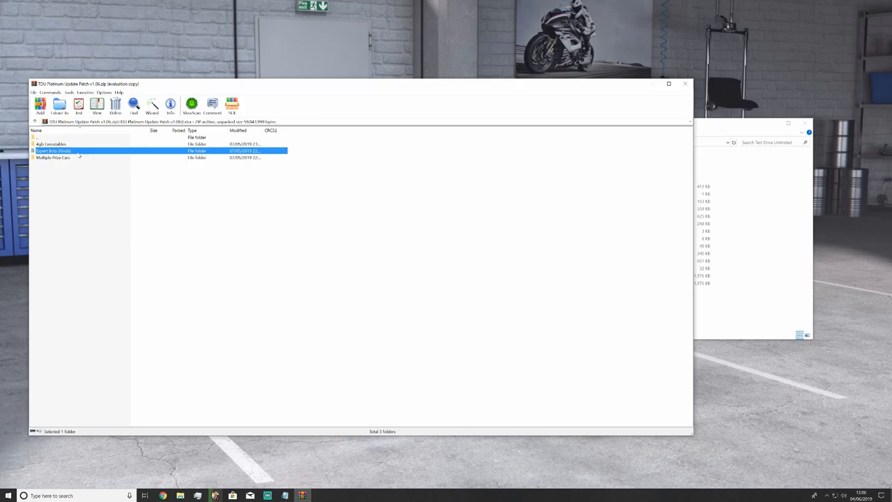
double_click(53, 151)
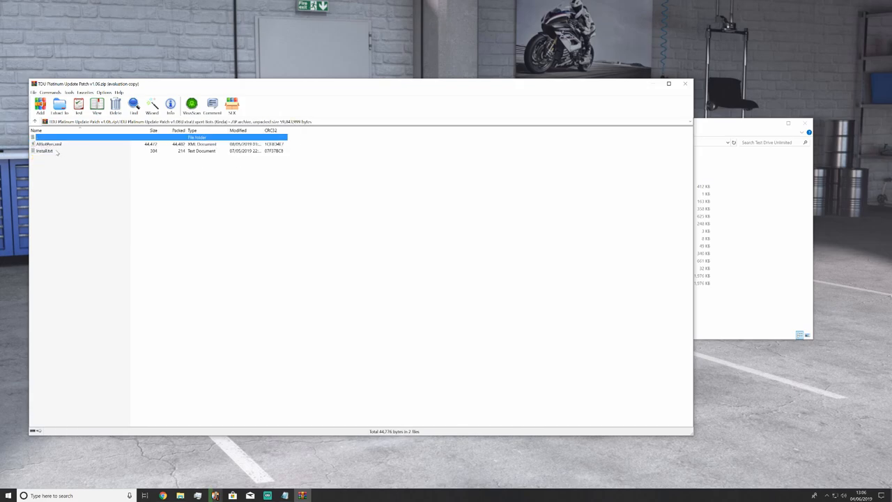
double_click(43, 150)
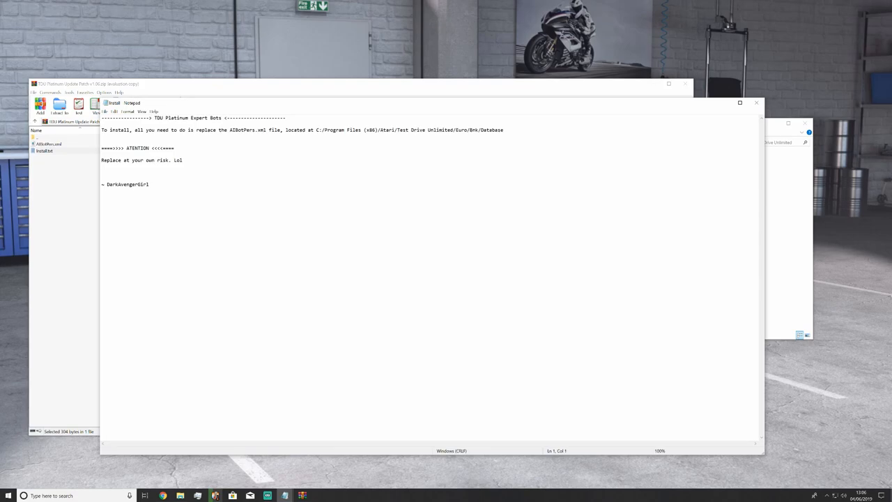
left_click_drag(457, 129, 504, 129)
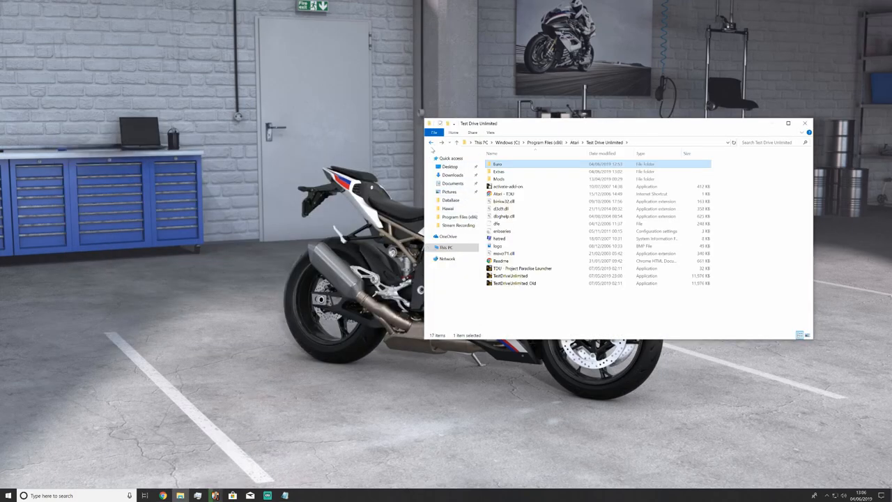
Start TDU - Project Paradise Launcher from the game folder and close File Explorer
left_click(509, 275)
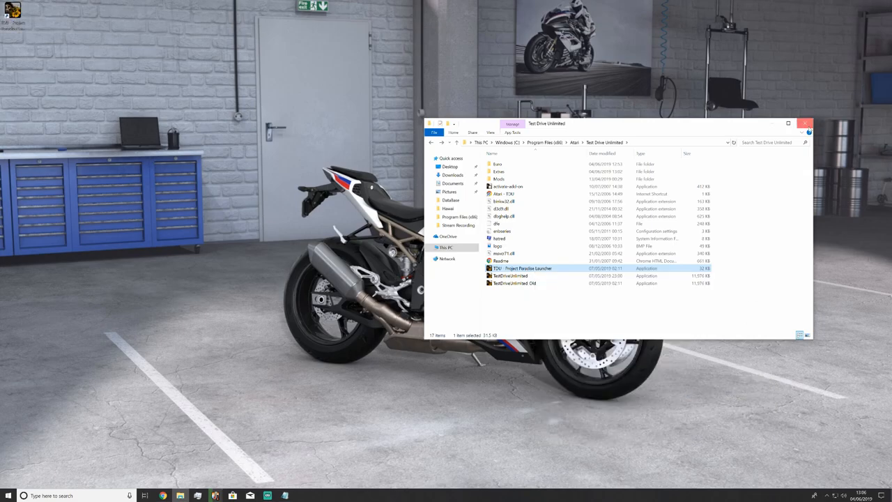
left_click(805, 123)
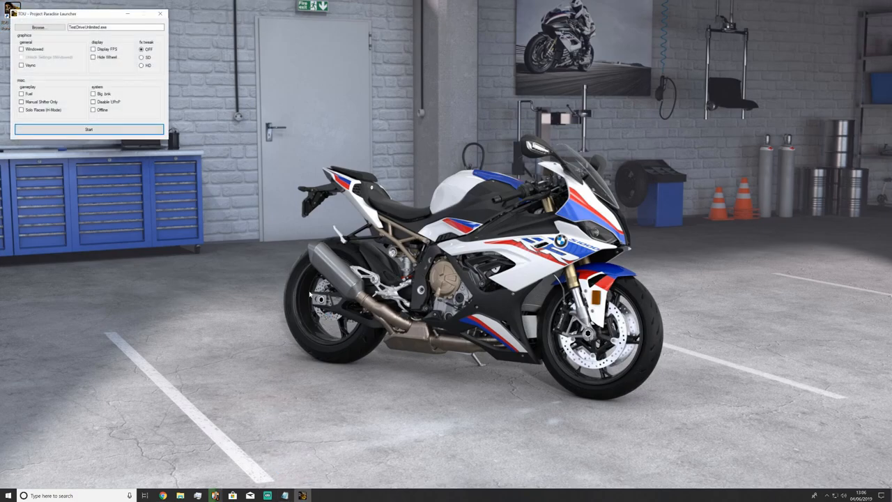
Enable Big bink, set fx tweak to HD, and turn on Display FPS
left_click_drag(84, 14, 160, 138)
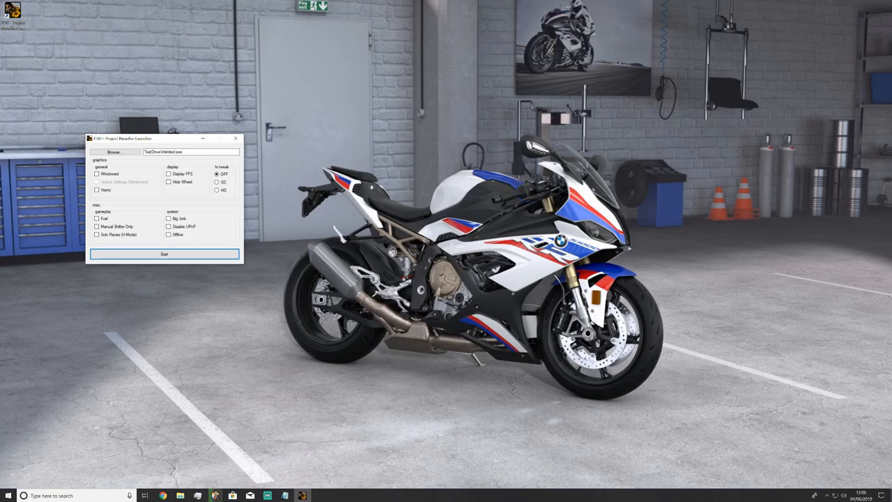
mouse_move(58, 203)
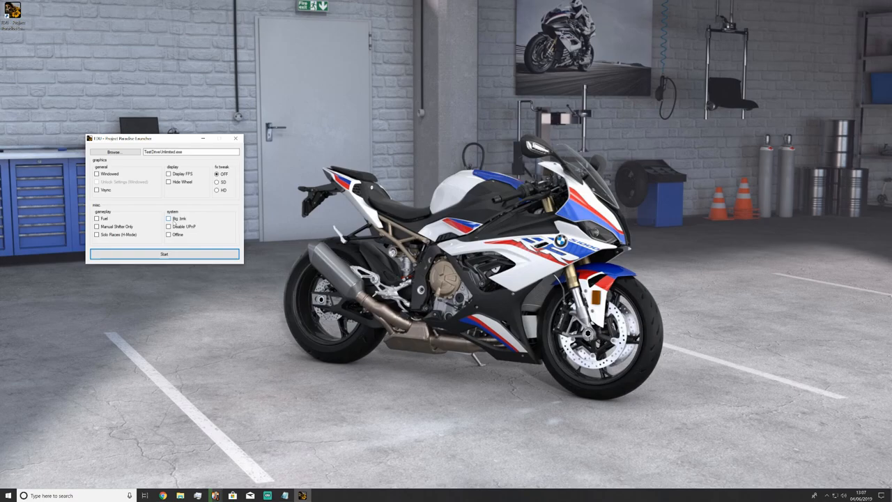
left_click(169, 218)
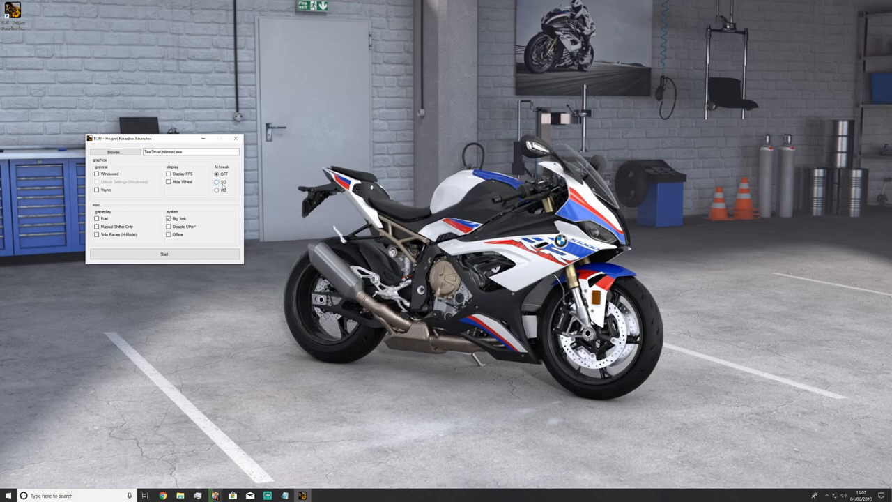
mouse_move(217, 182)
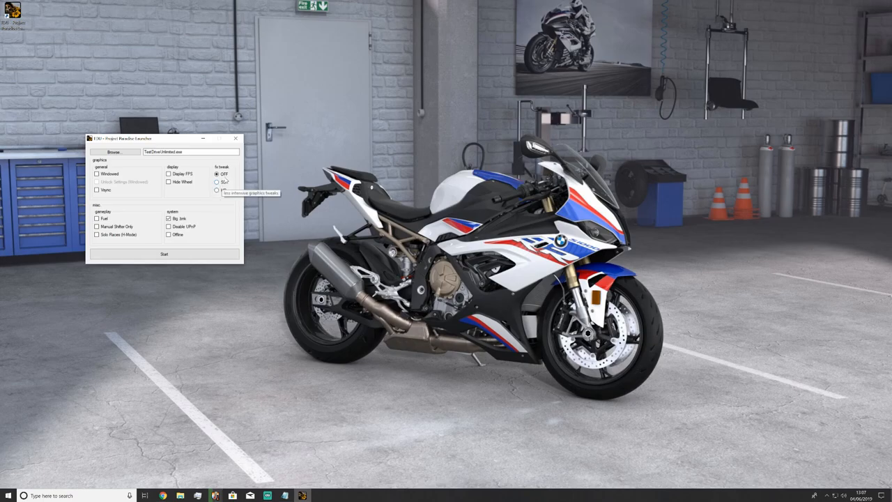
left_click(218, 189)
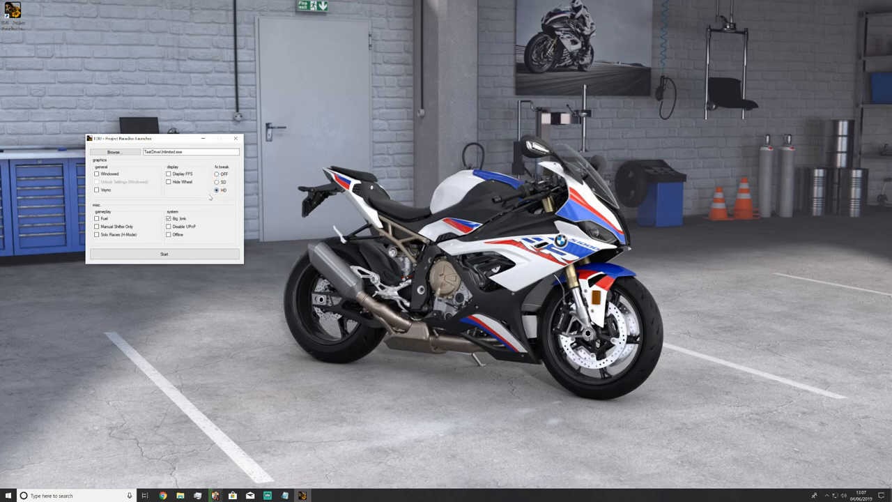
mouse_move(169, 173)
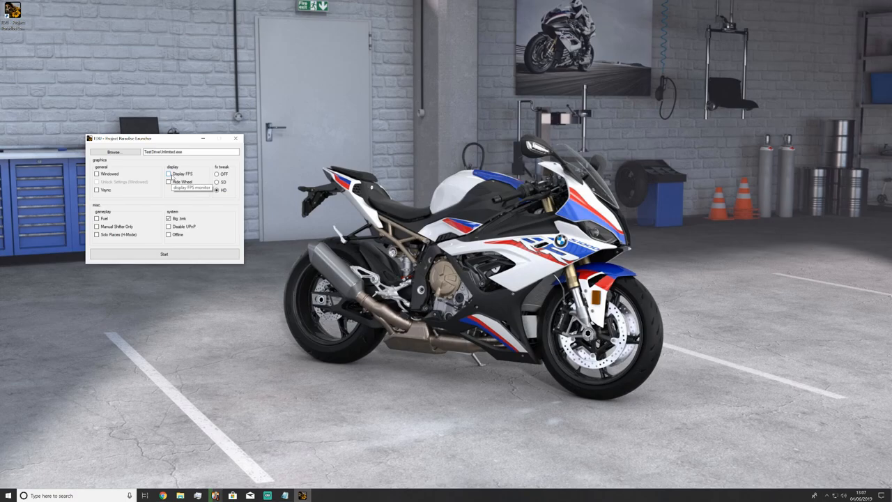
left_click(169, 174)
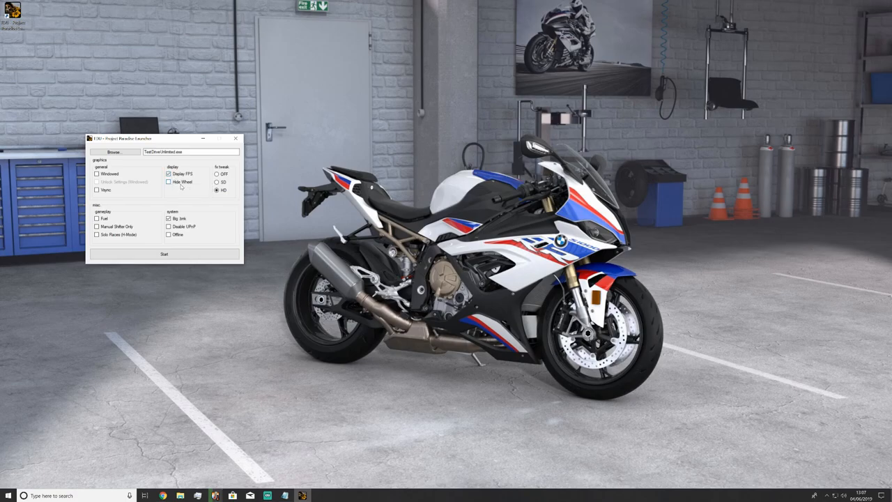
mouse_move(170, 182)
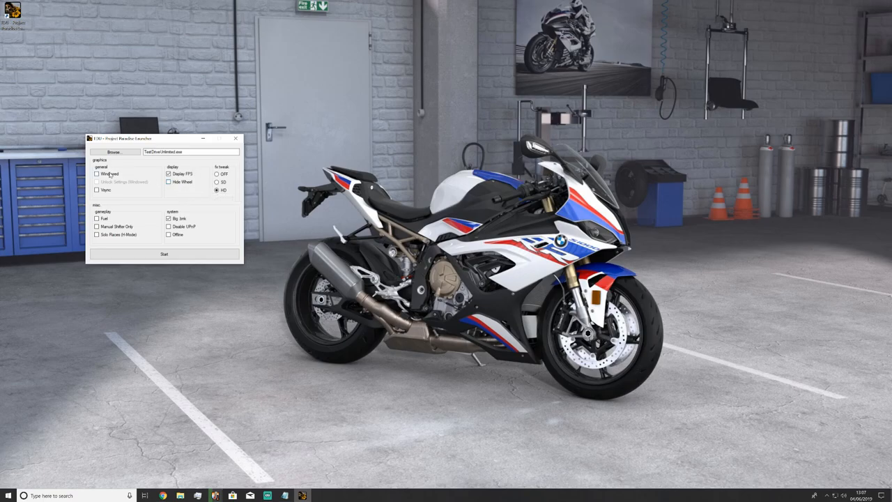
Enable Windowed, Unlock Settings (Windowed) and Vsync in the launcher
left_click(96, 174)
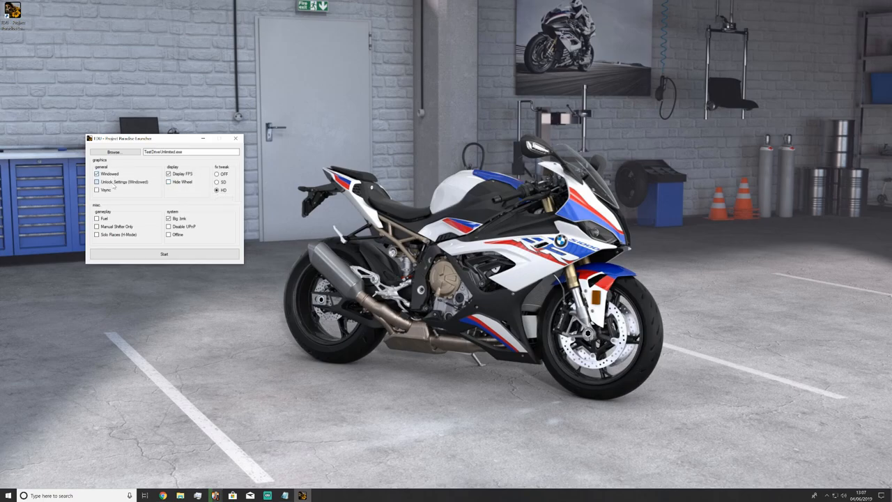
left_click(97, 189)
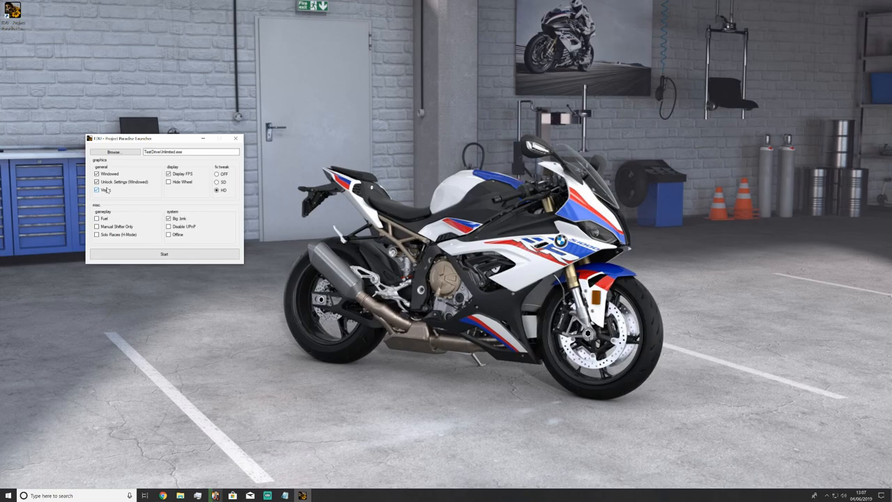
left_click(97, 190)
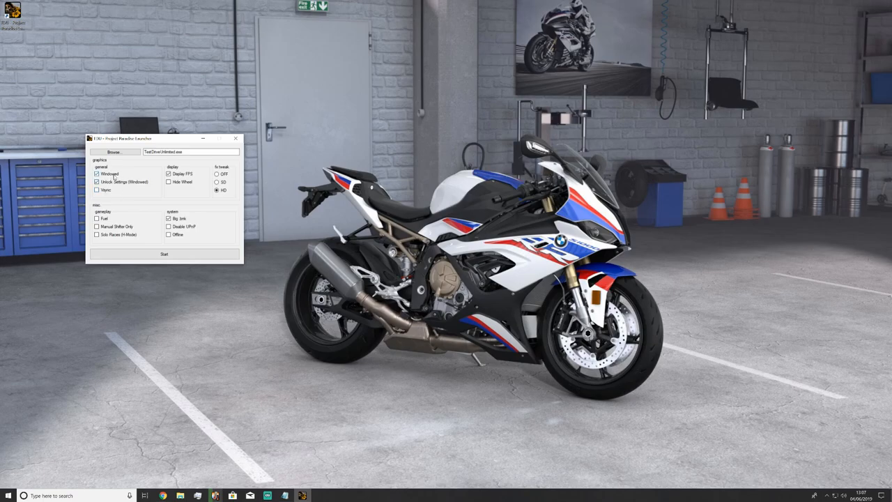
left_click(97, 182)
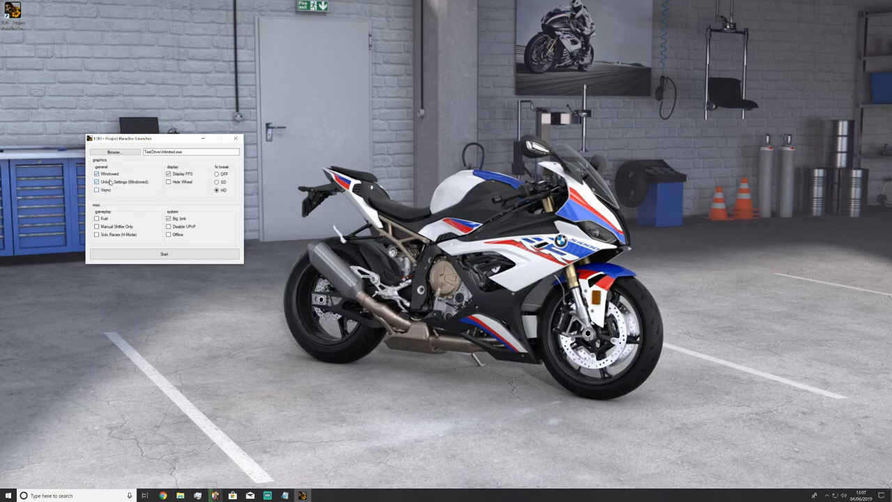
mouse_move(108, 182)
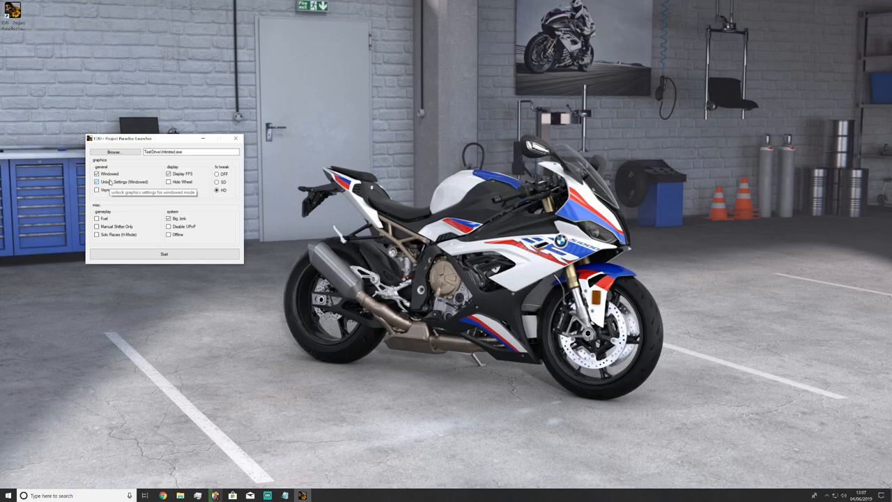
left_click(97, 182)
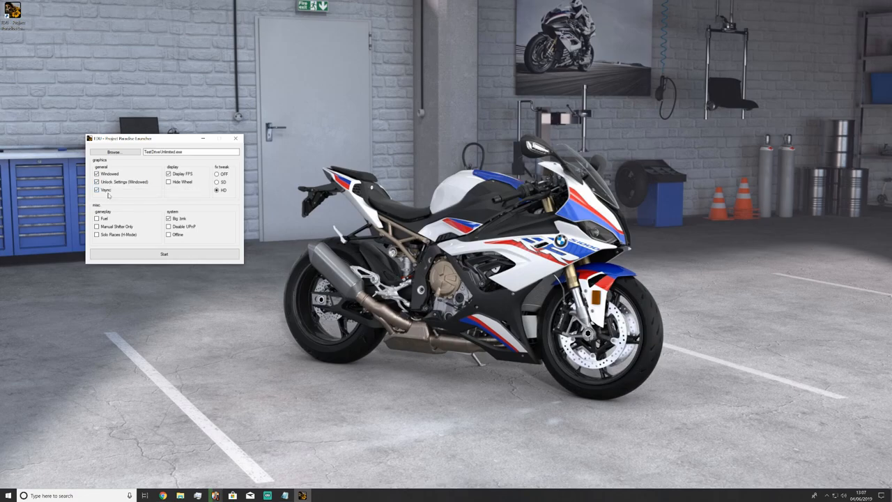
mouse_move(124, 200)
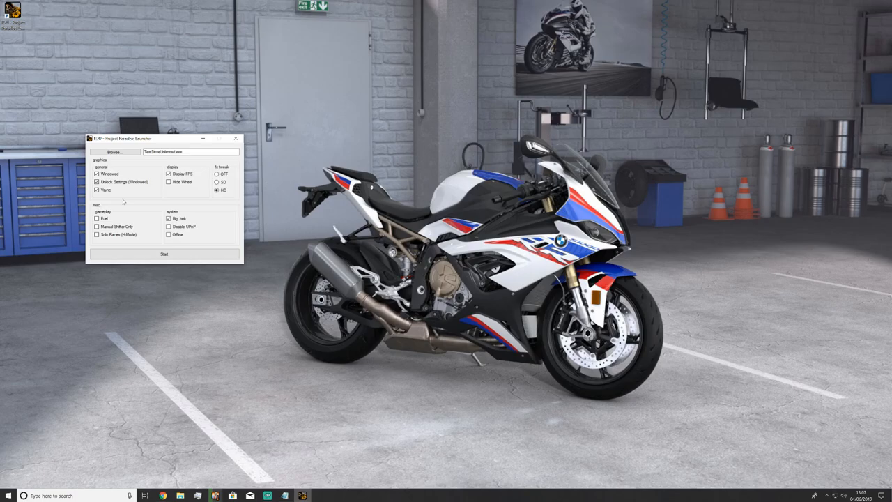
mouse_move(103, 197)
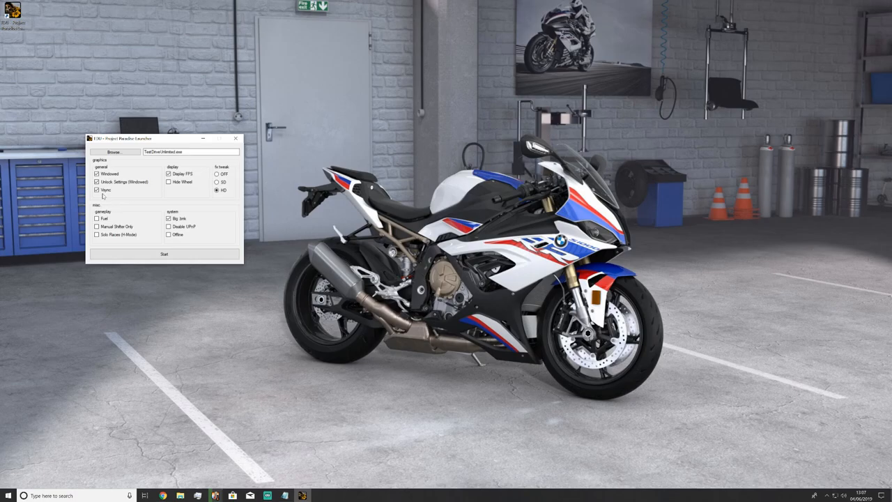
mouse_move(104, 190)
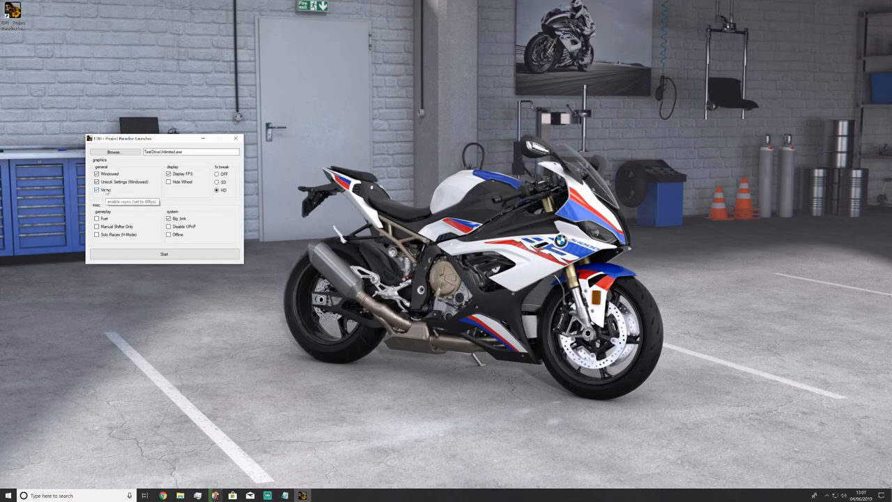
mouse_move(116, 198)
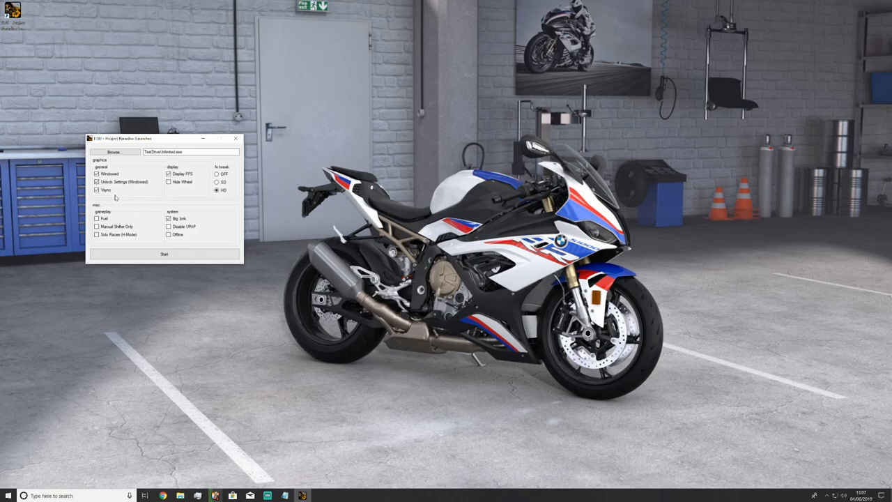
mouse_move(97, 219)
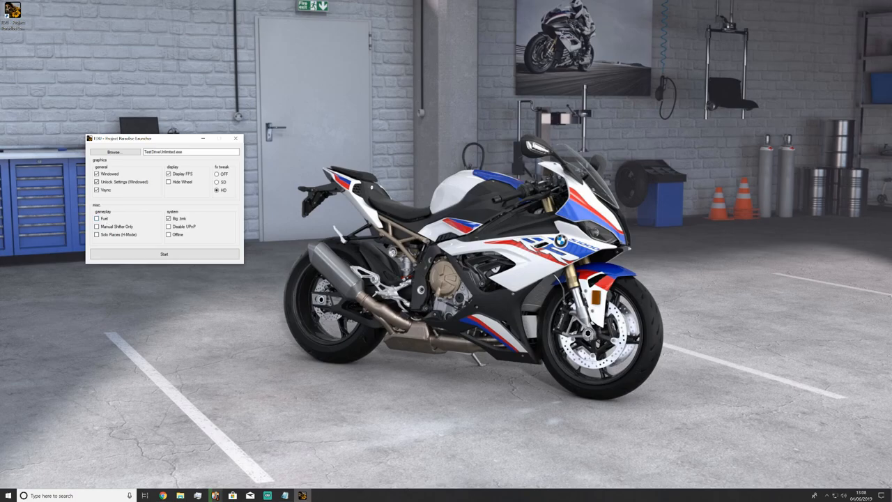
mouse_move(117, 226)
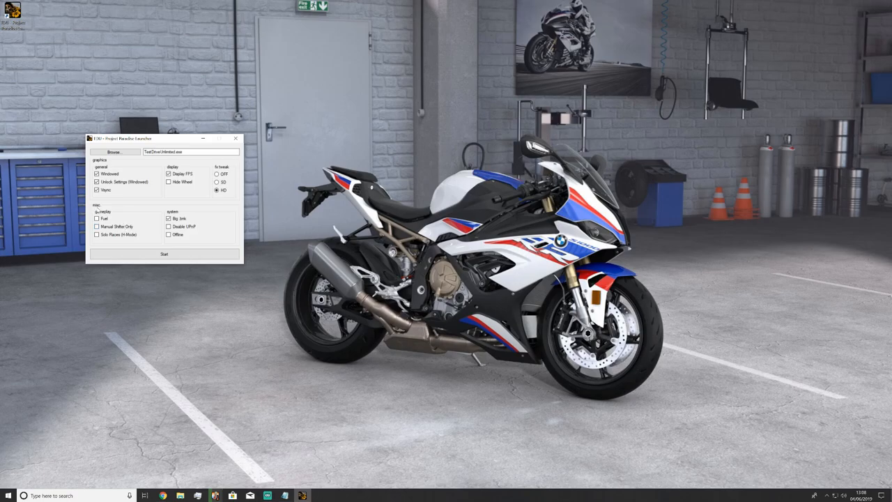
mouse_move(131, 227)
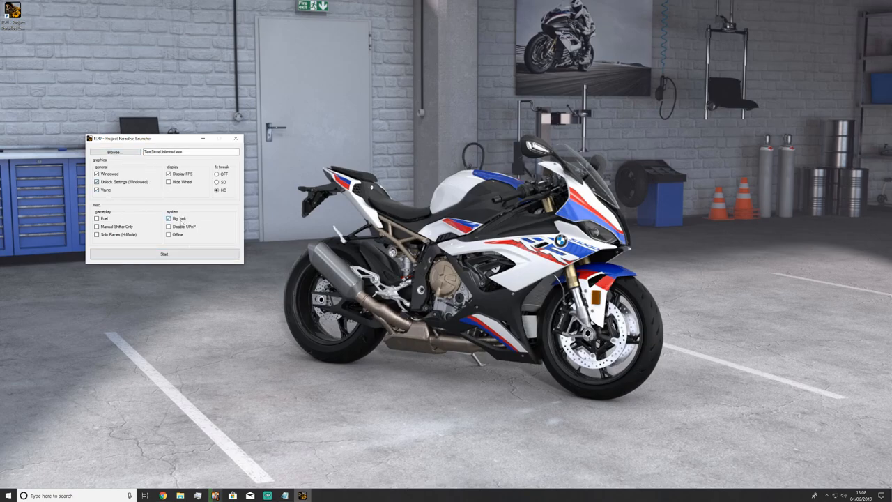
mouse_move(169, 218)
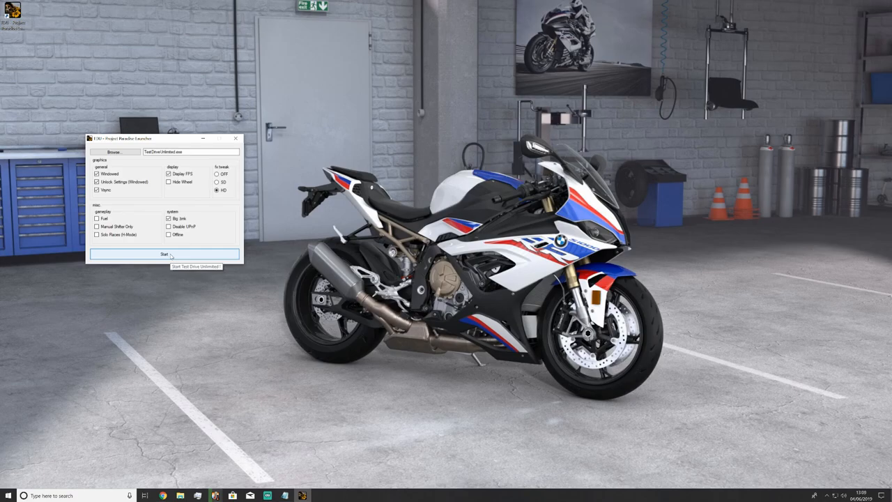
mouse_move(252, 329)
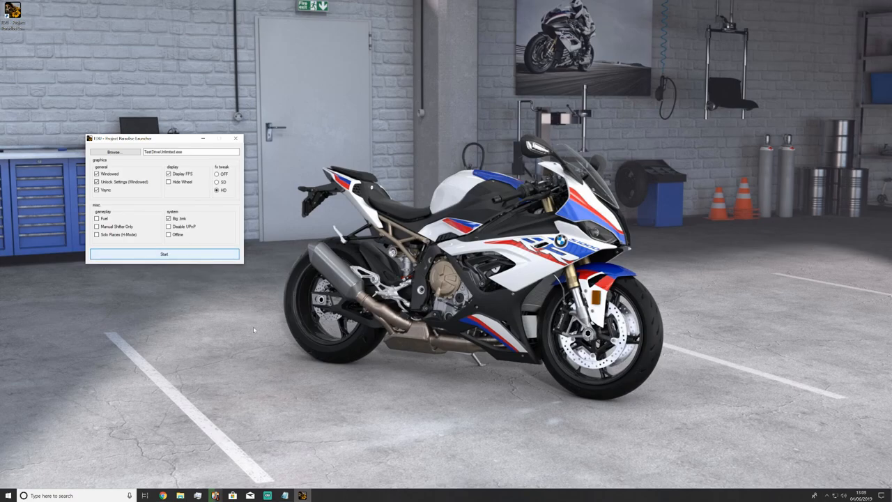
Start Test Drive Unlimited Platinum from the launcher and reach its New Profile form
left_click(165, 254)
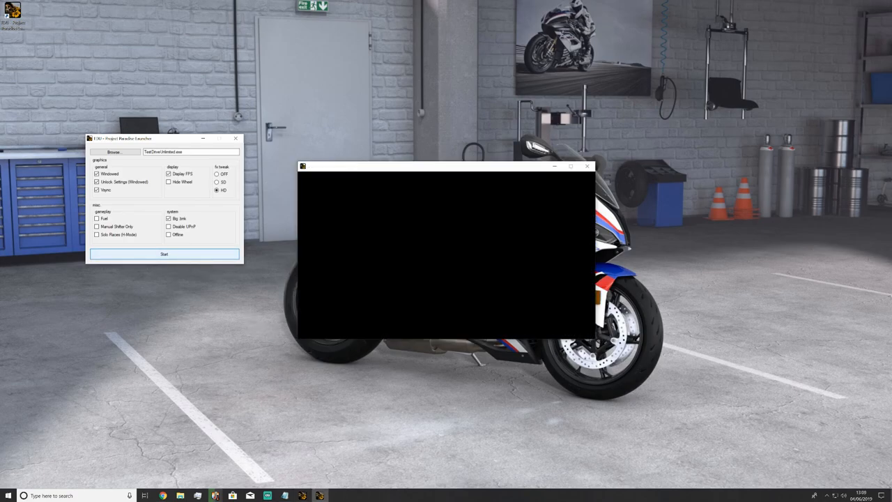
left_click(164, 254)
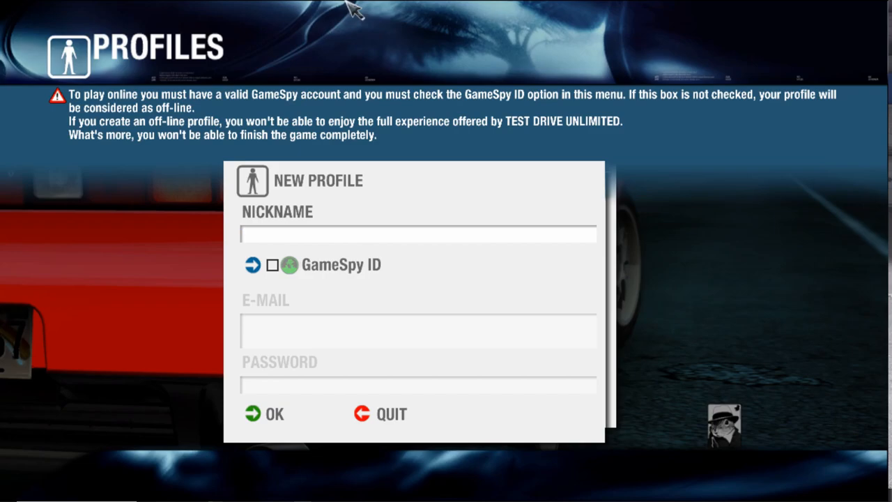
mouse_move(10, 11)
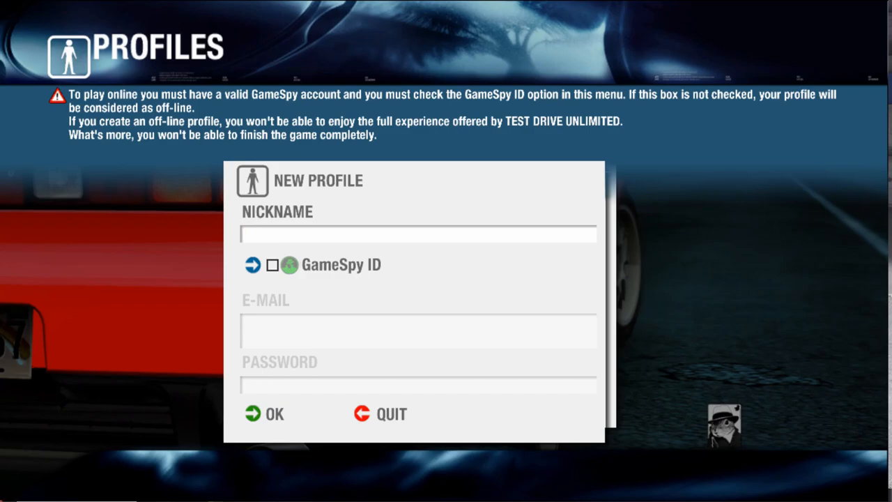
left_click(418, 234)
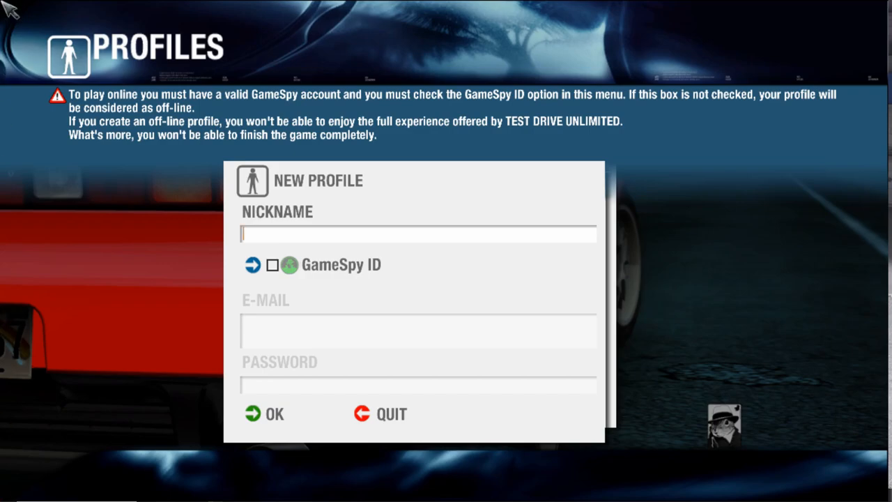
mouse_move(883, 363)
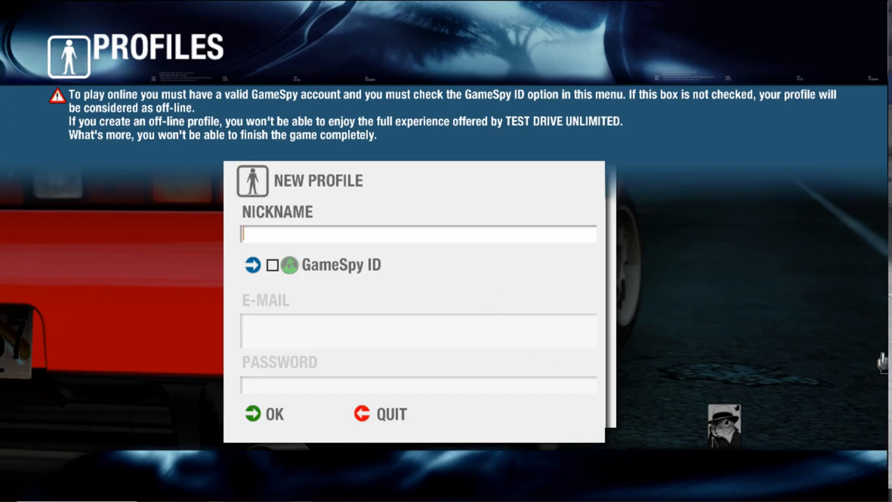
mouse_move(445, 248)
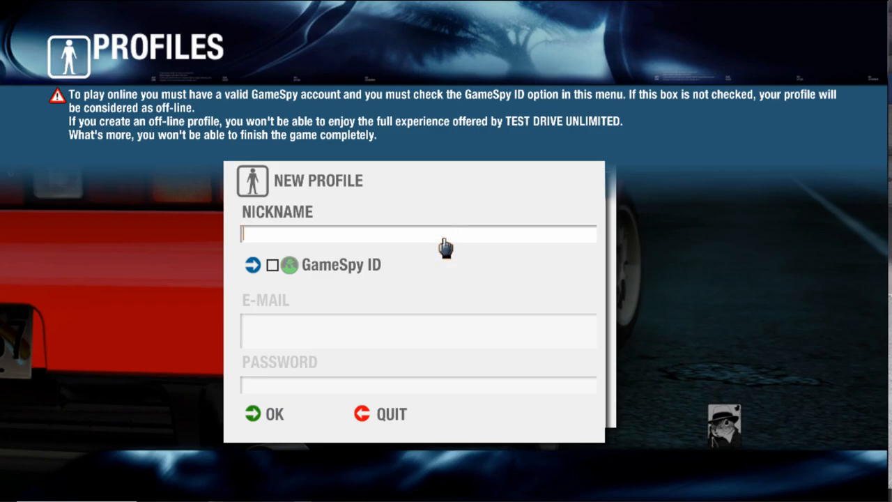
mouse_move(445, 247)
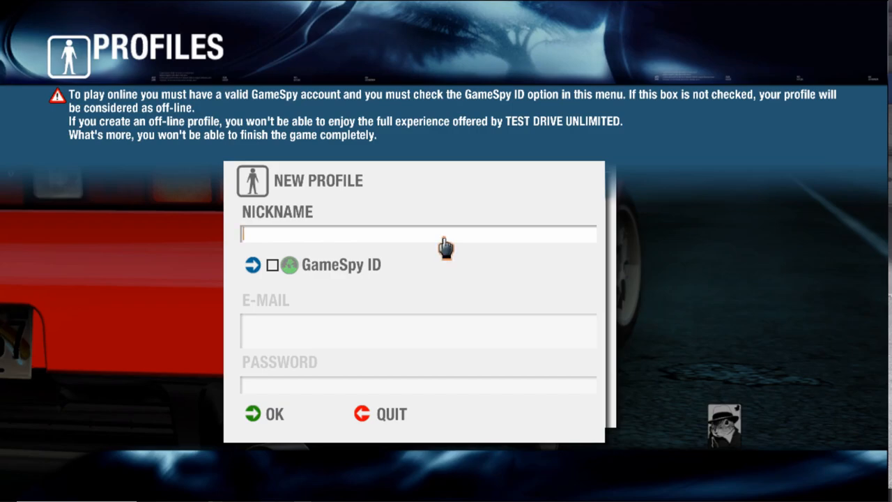
left_click(418, 233)
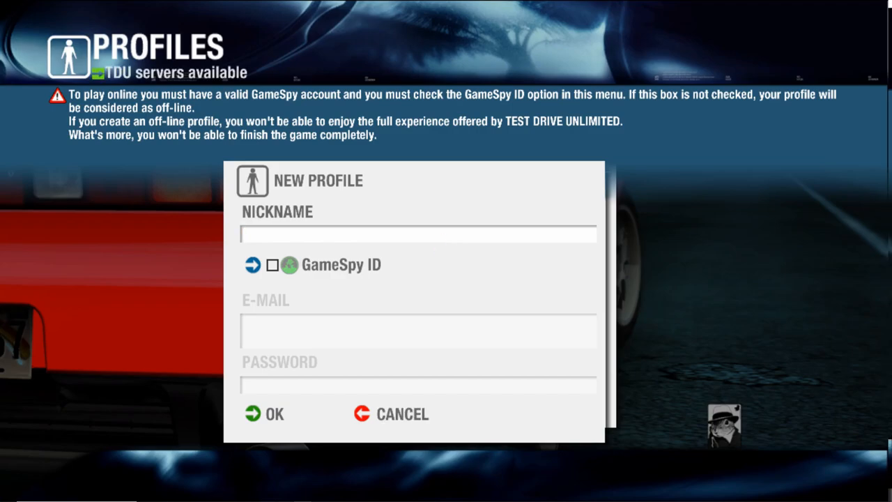
mouse_move(408, 248)
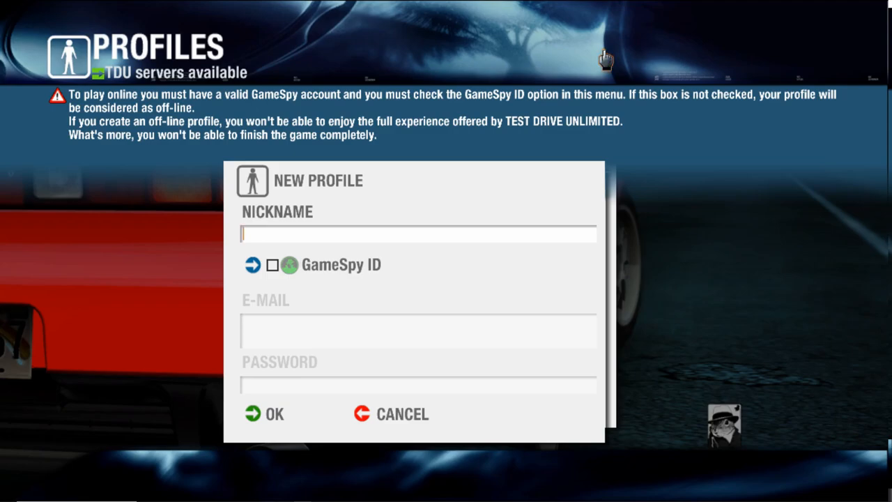
Enter the nickname NLTASS and enable the GameSpy ID option
type("NLTAS")
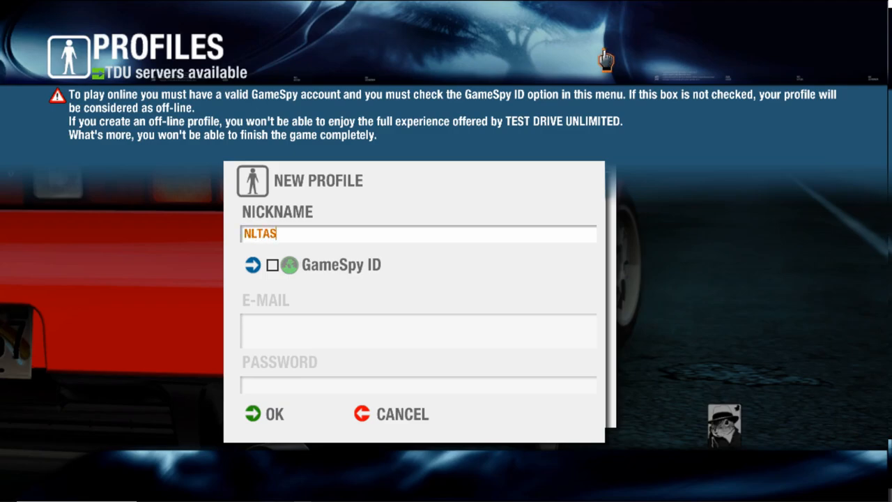
type("S")
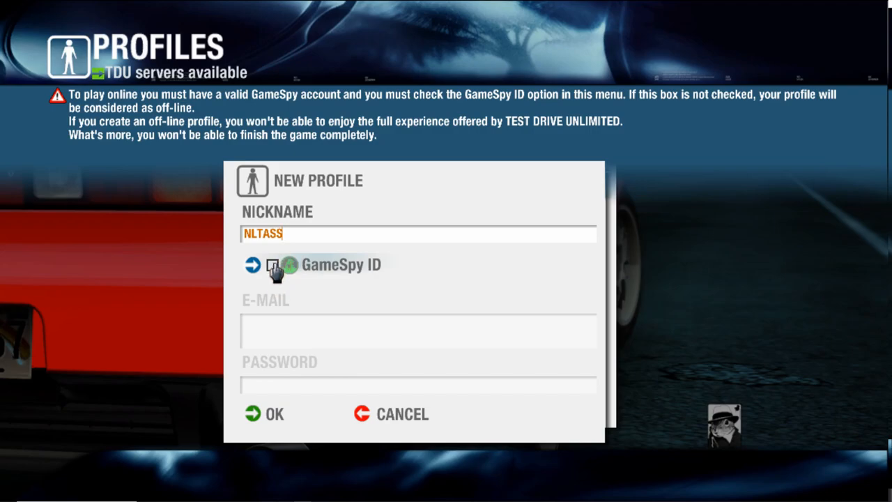
left_click(272, 264)
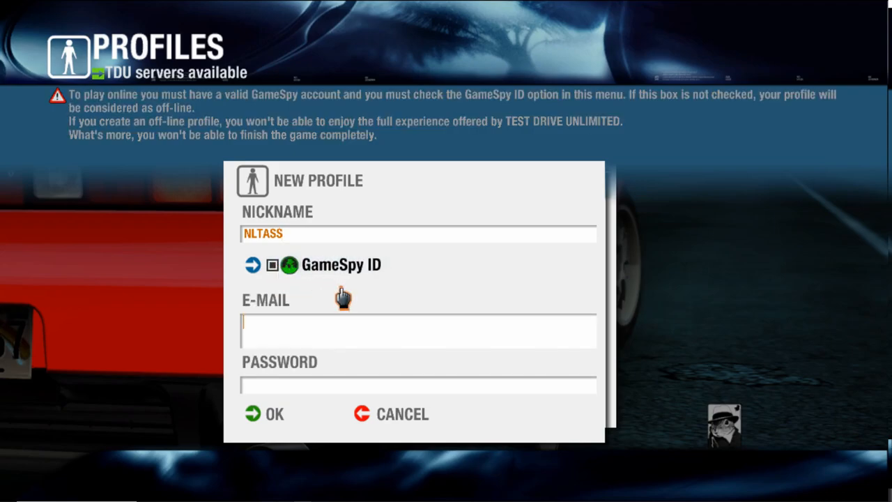
mouse_move(362, 250)
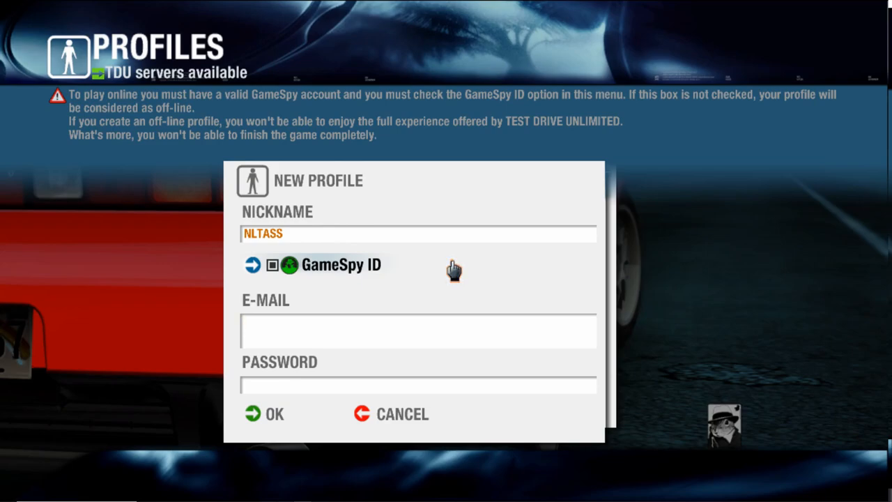
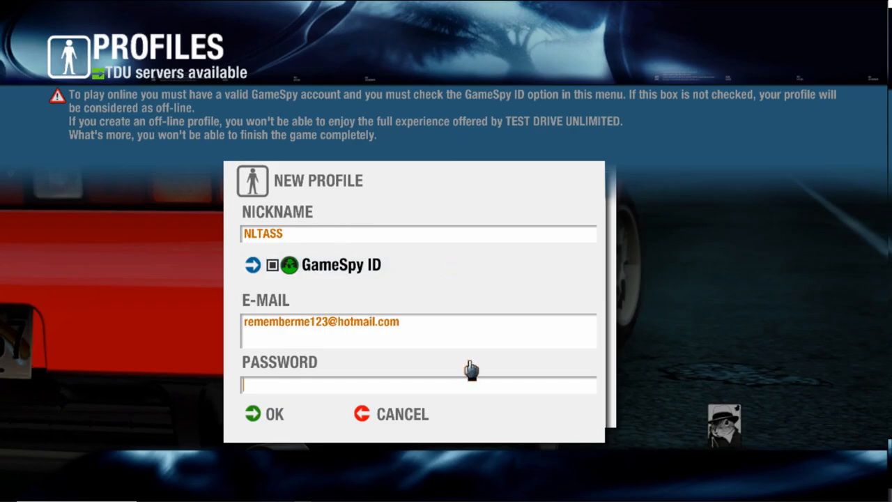
Fill in the e-mail and password fields for the GameSpy profile
type("****")
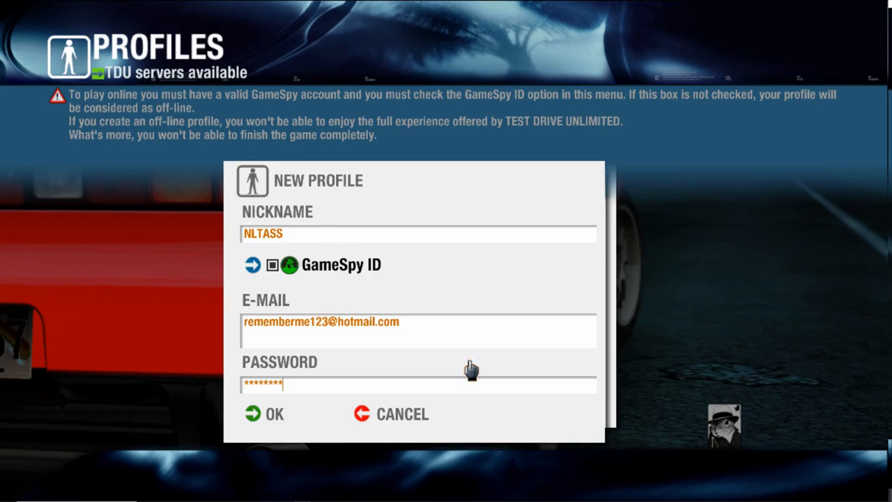
mouse_move(265, 413)
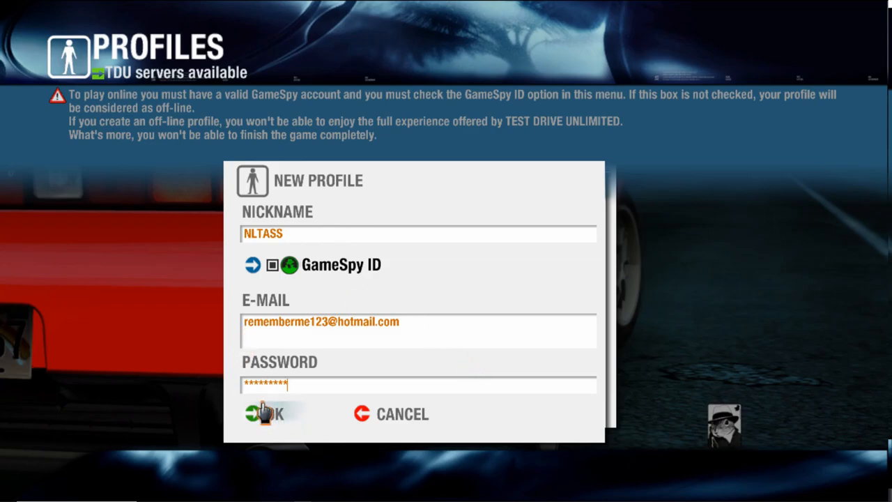
Submit the profile, clear the nickname-in-use warning, and resubmit as NLTASSLICK
left_click(268, 413)
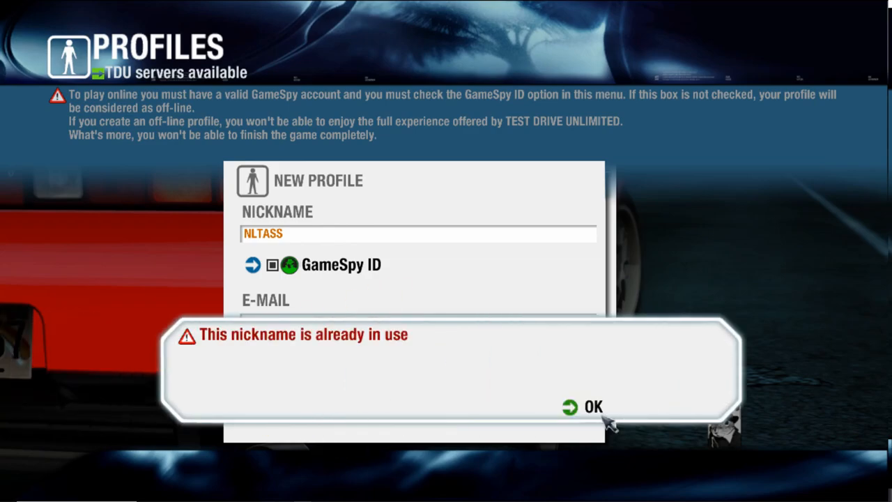
left_click(593, 406)
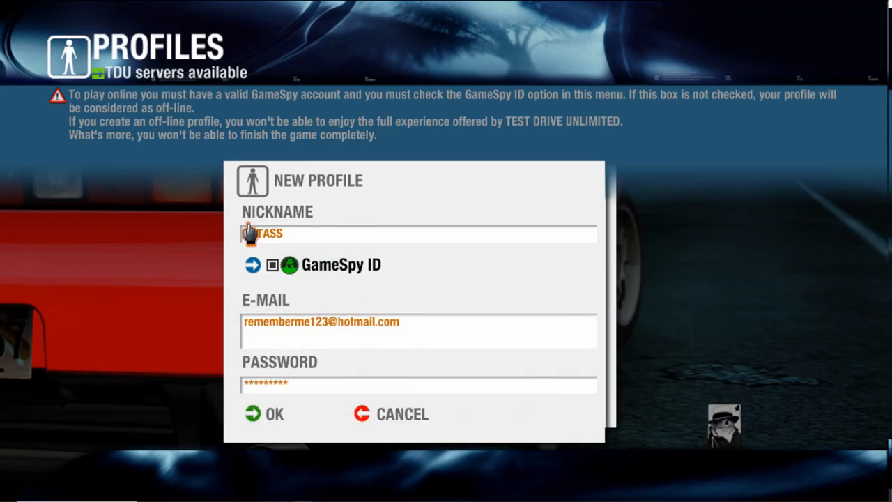
mouse_move(298, 240)
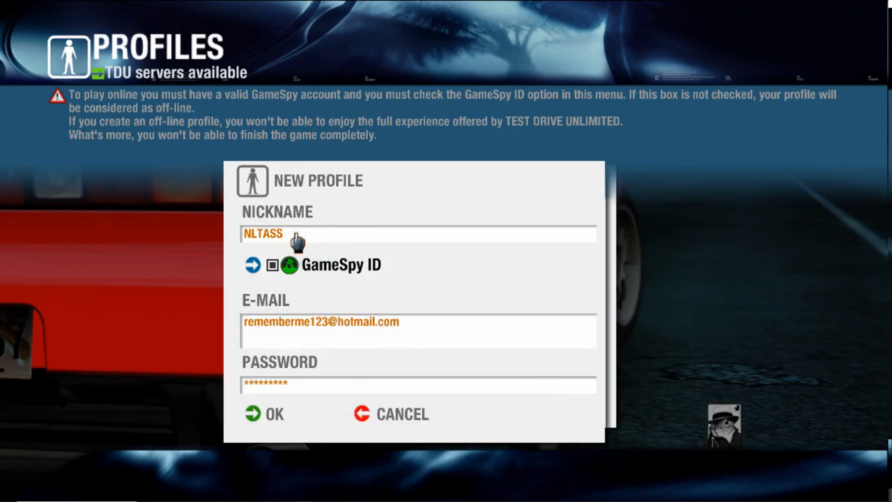
type("Lick")
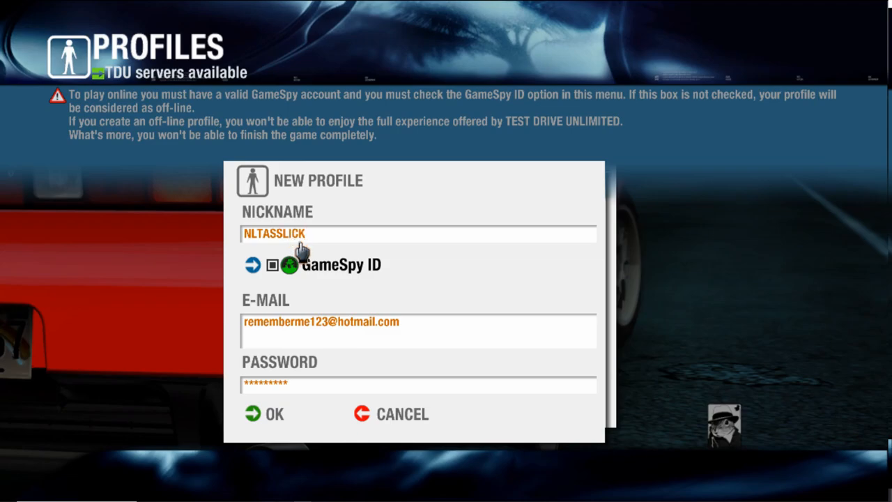
mouse_move(225, 416)
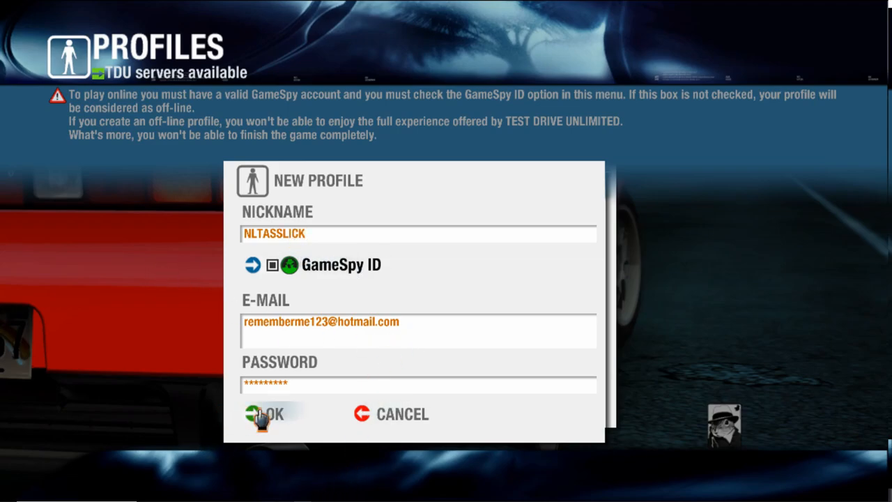
left_click(269, 414)
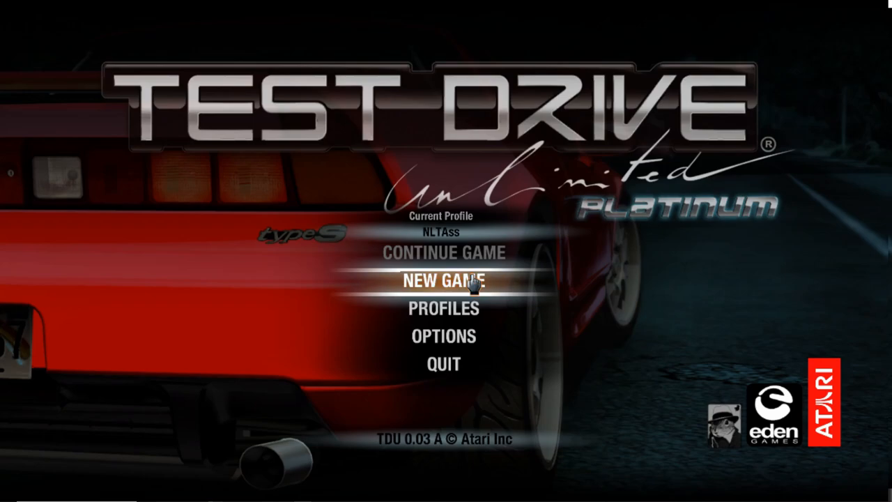
mouse_move(478, 261)
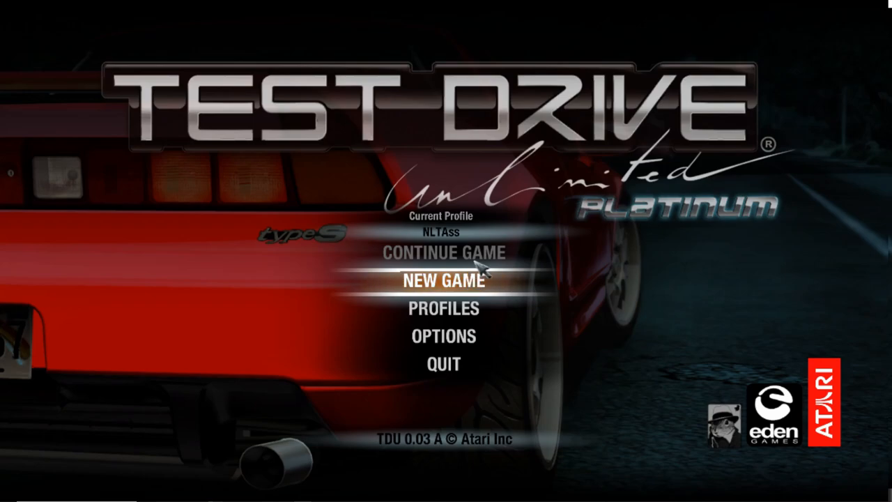
mouse_move(54, 13)
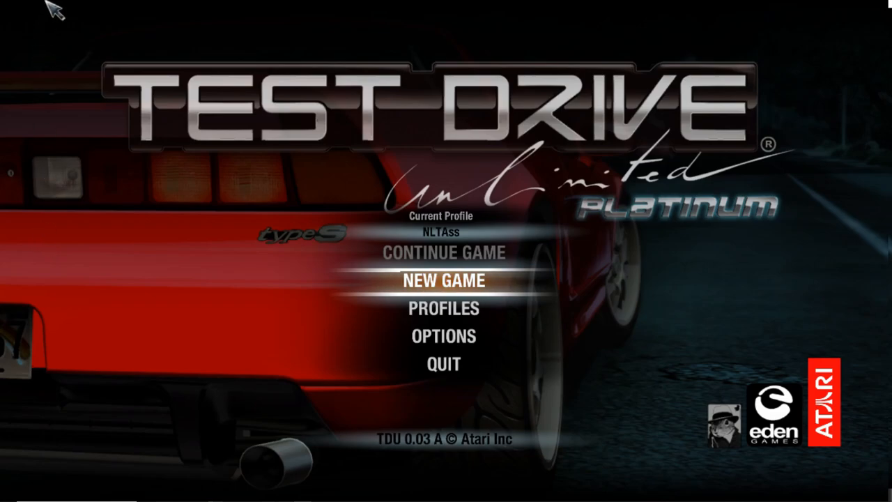